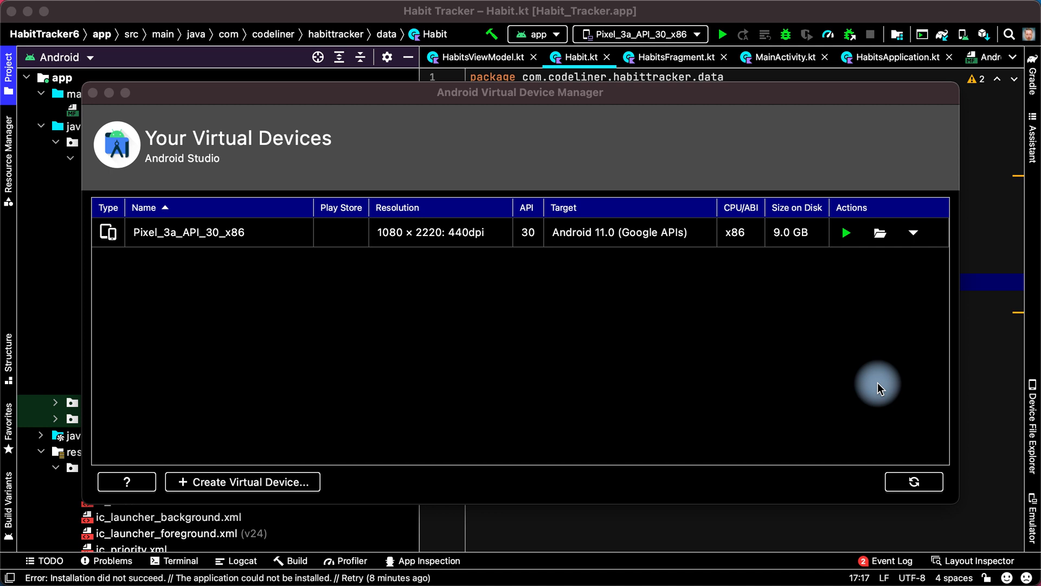
pyautogui.moveTo(629, 268)
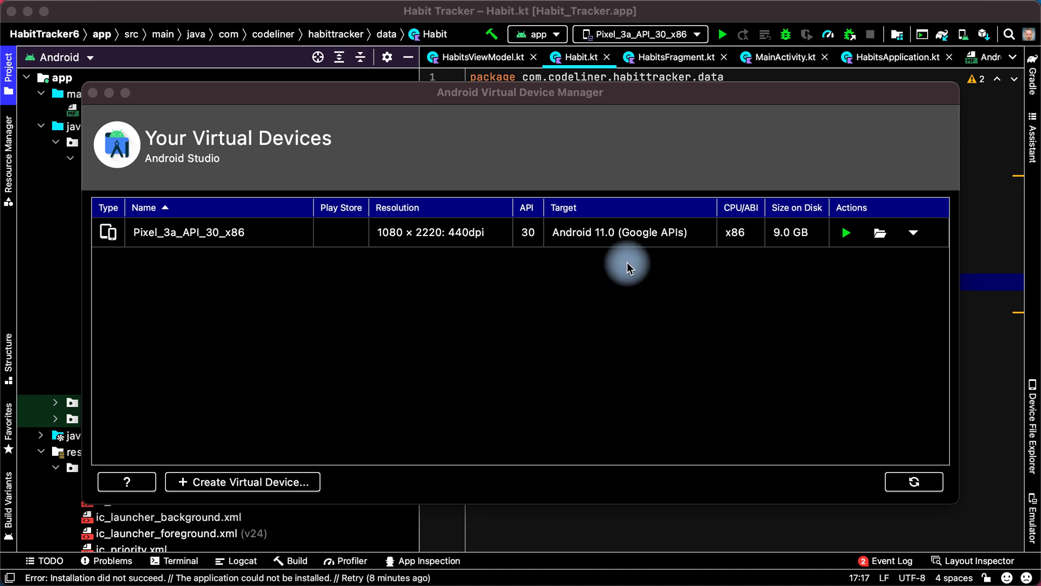
pyautogui.moveTo(723, 338)
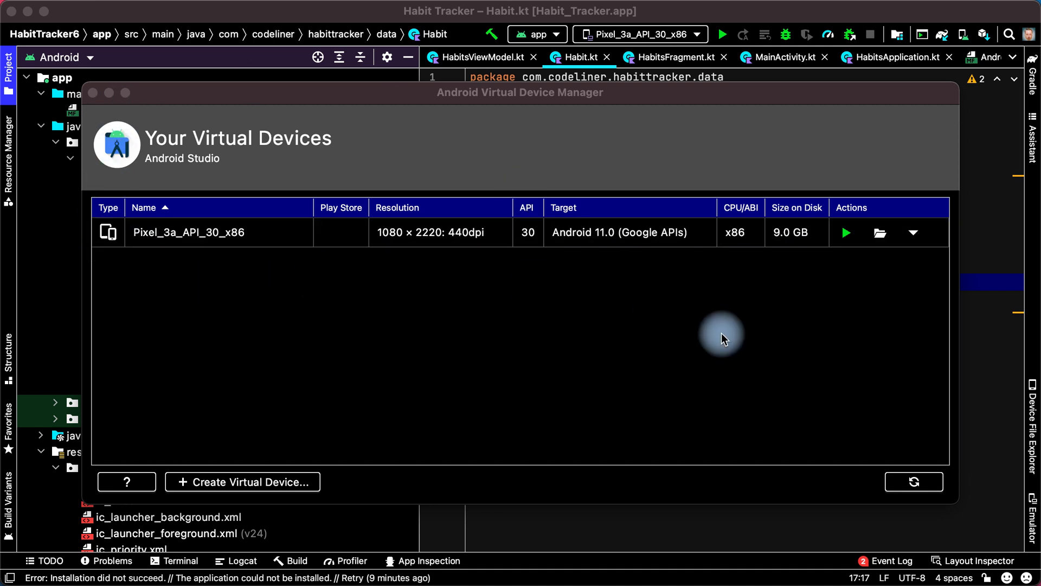
pyautogui.moveTo(97, 93)
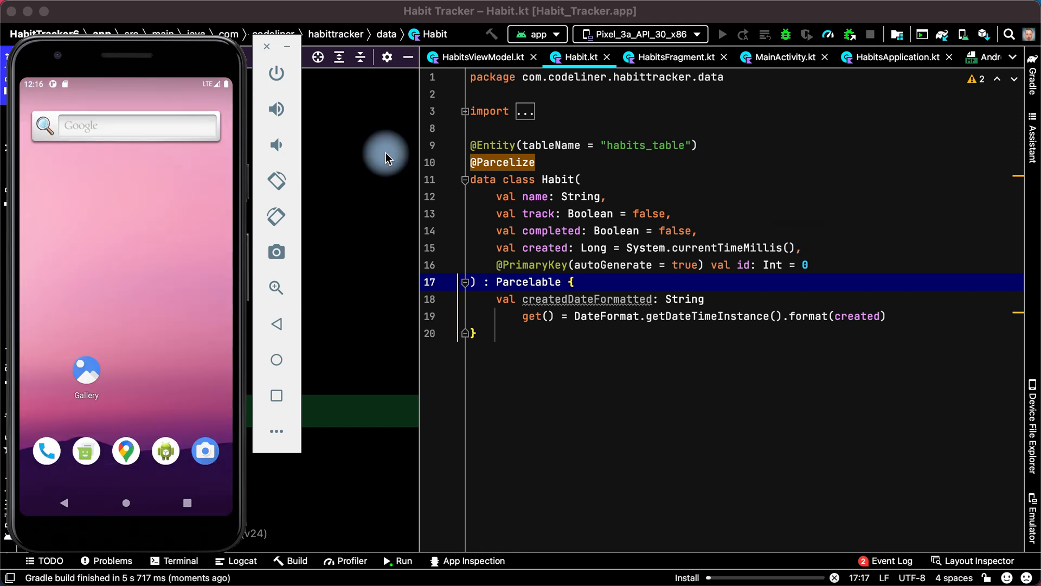
# Step: Close the AVD Manager and run Habit Tracker on the Pixel 3a API 30 emulator
pyautogui.click(722, 33)
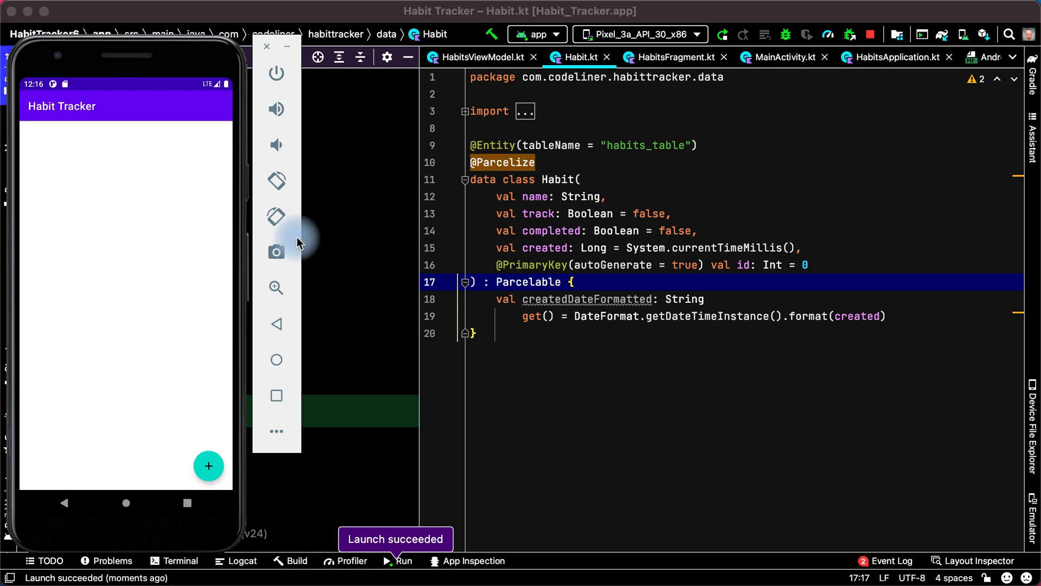
pyautogui.moveTo(269, 50)
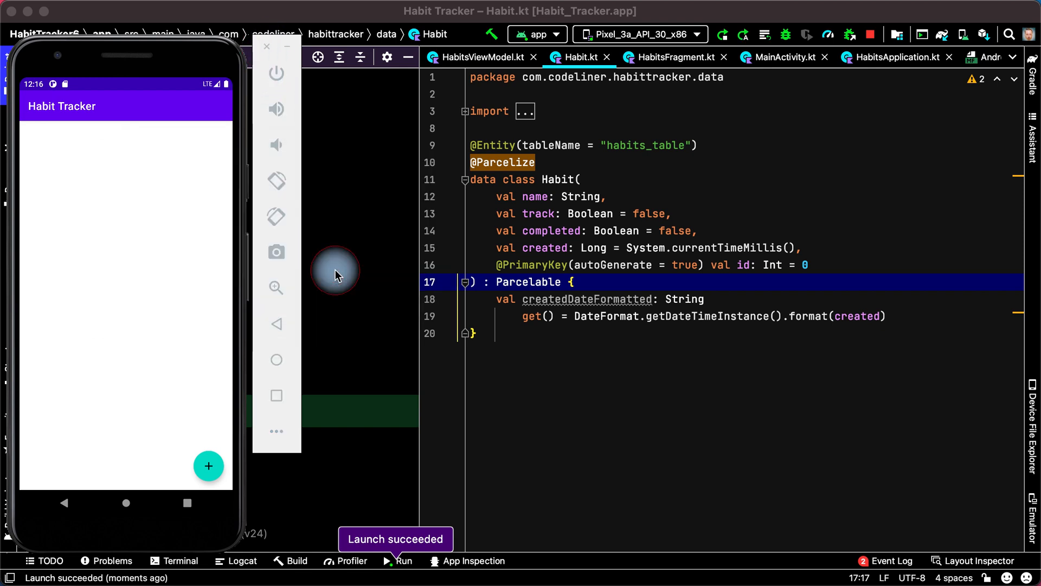
# Step: Create a Pixel XL virtual device with the Android 11 (R) system image
pyautogui.click(696, 34)
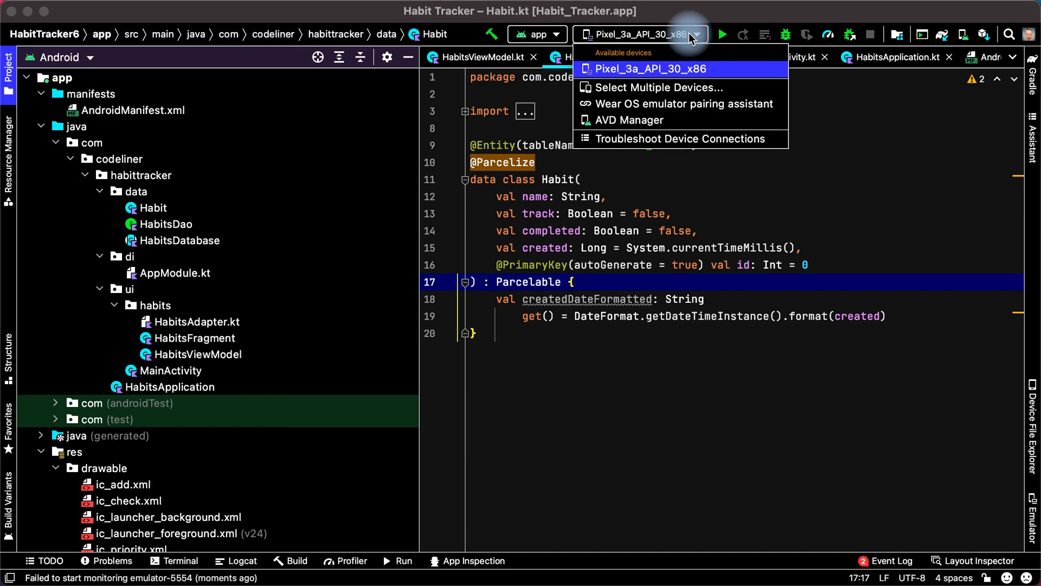
pyautogui.click(631, 120)
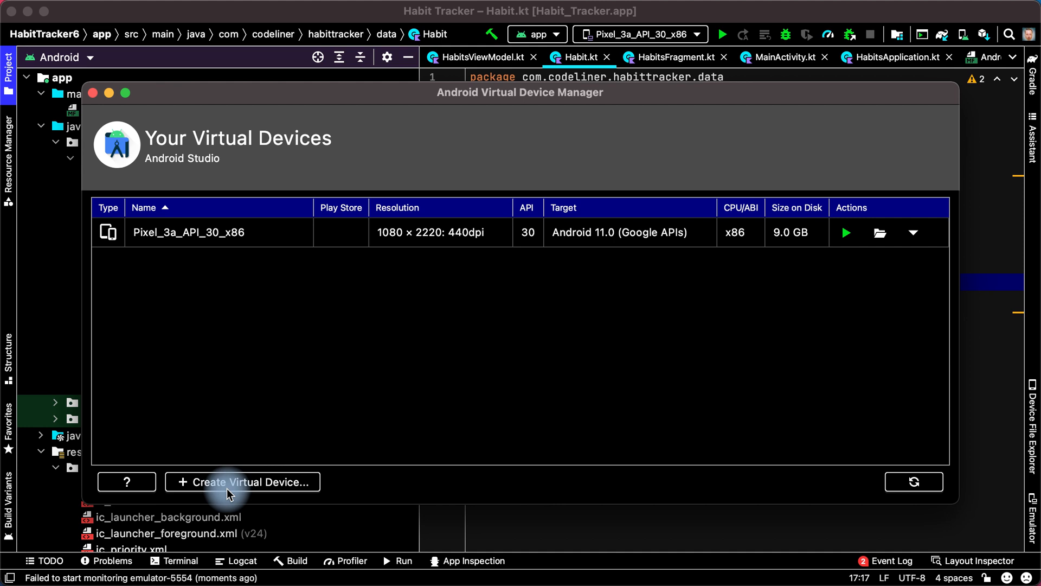
pyautogui.click(243, 481)
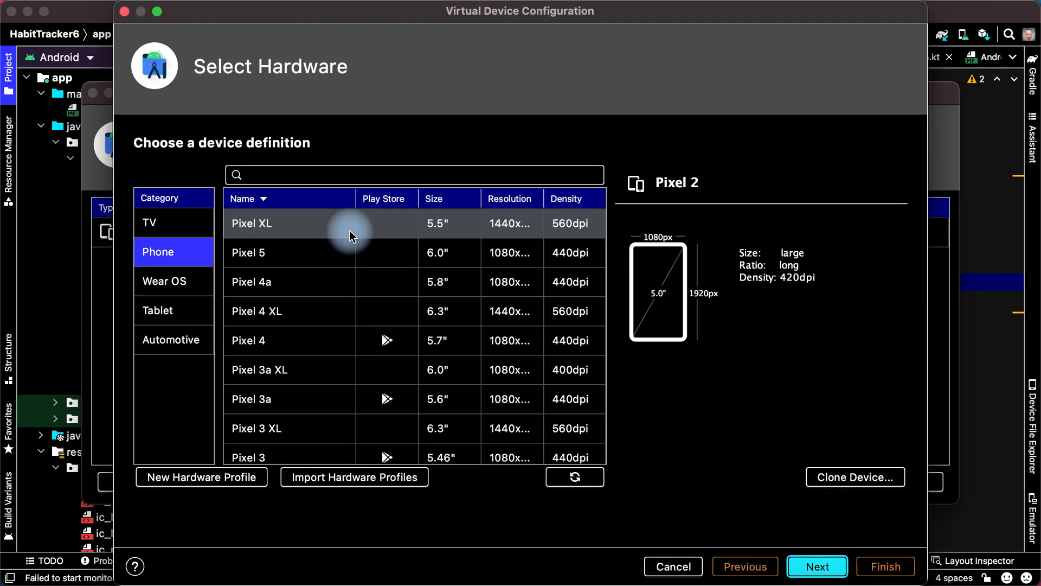
pyautogui.click(286, 222)
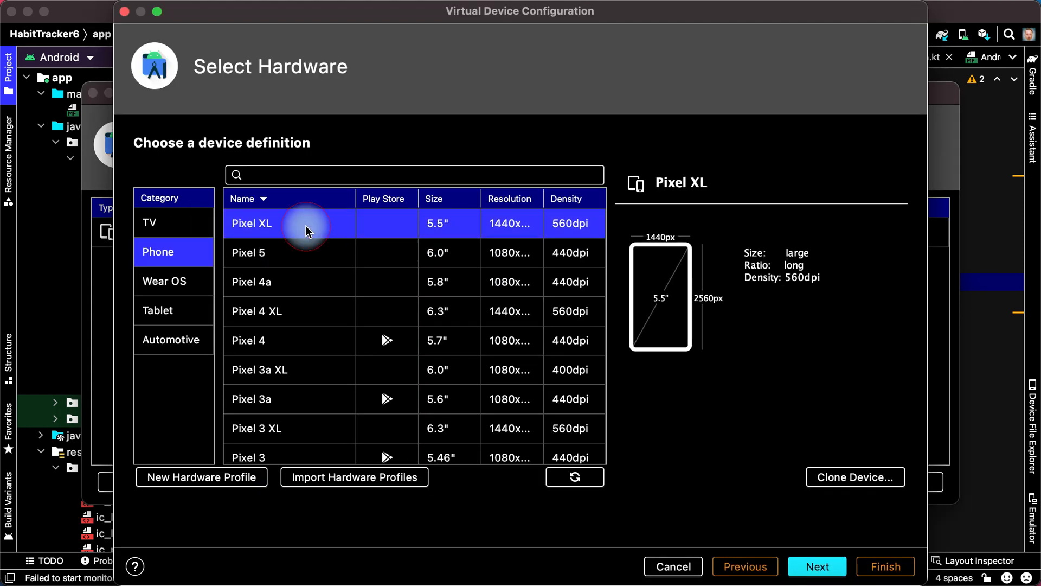
pyautogui.click(816, 567)
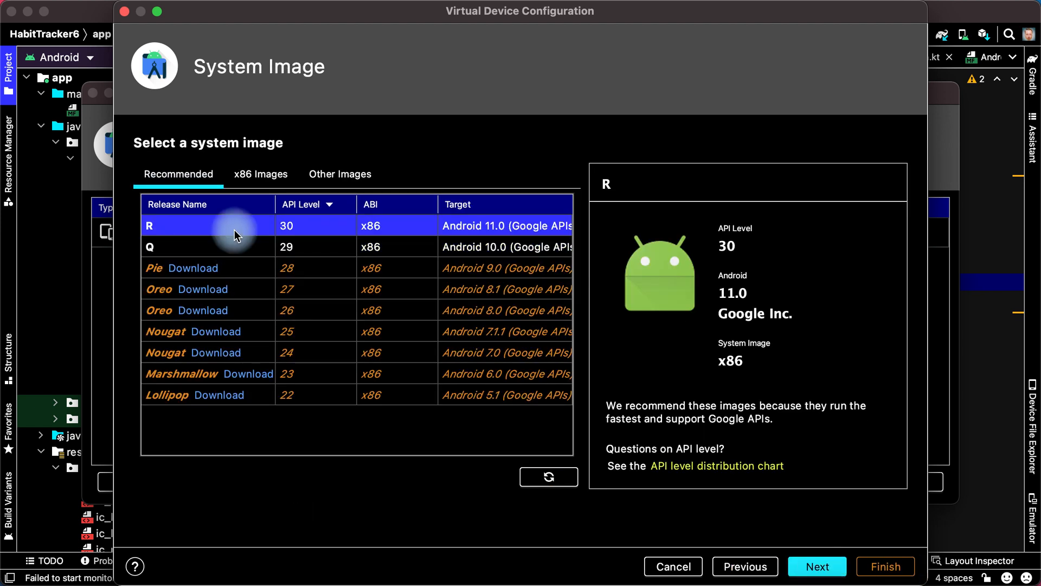
pyautogui.click(816, 566)
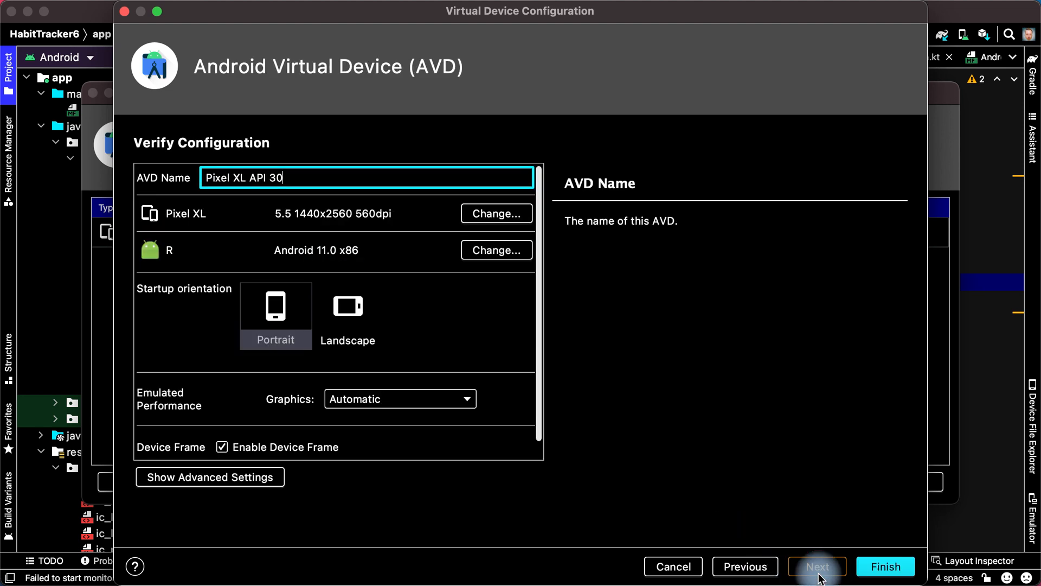
pyautogui.click(885, 566)
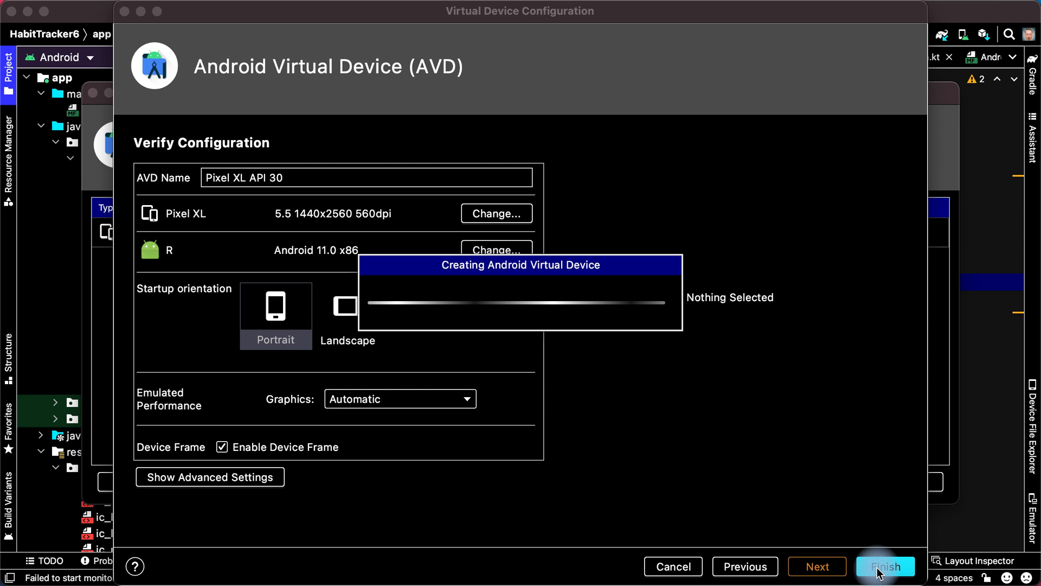
# Step: Launch the Pixel XL API 30 emulator and dismiss the termination warning
pyautogui.click(885, 566)
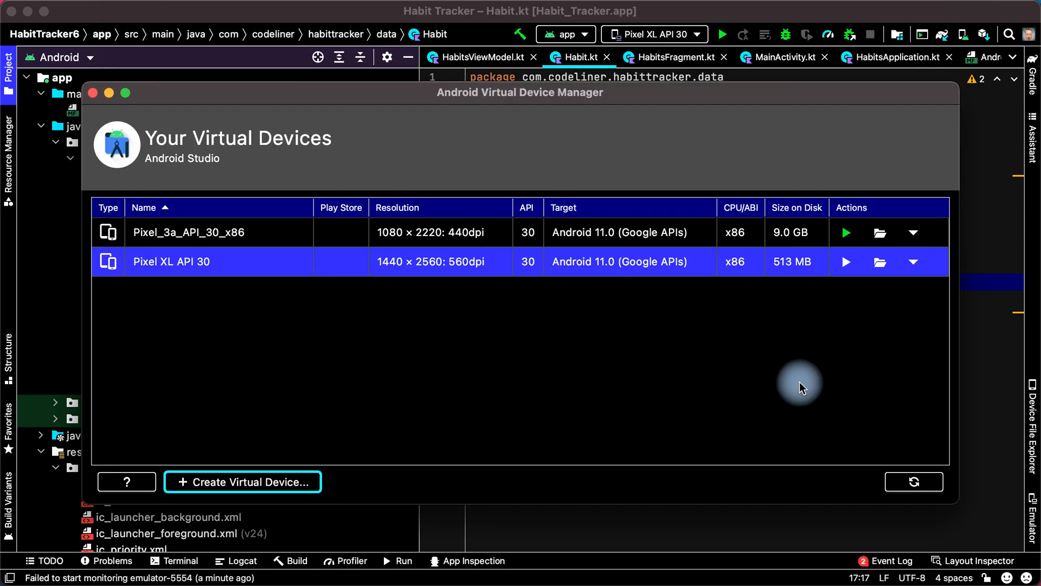
pyautogui.moveTo(850, 266)
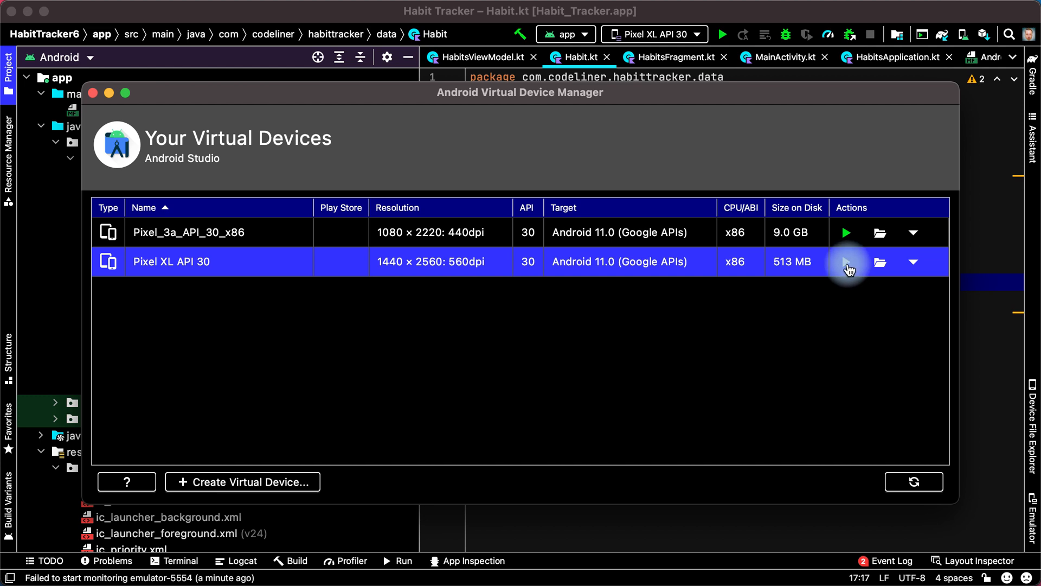
pyautogui.moveTo(848, 265)
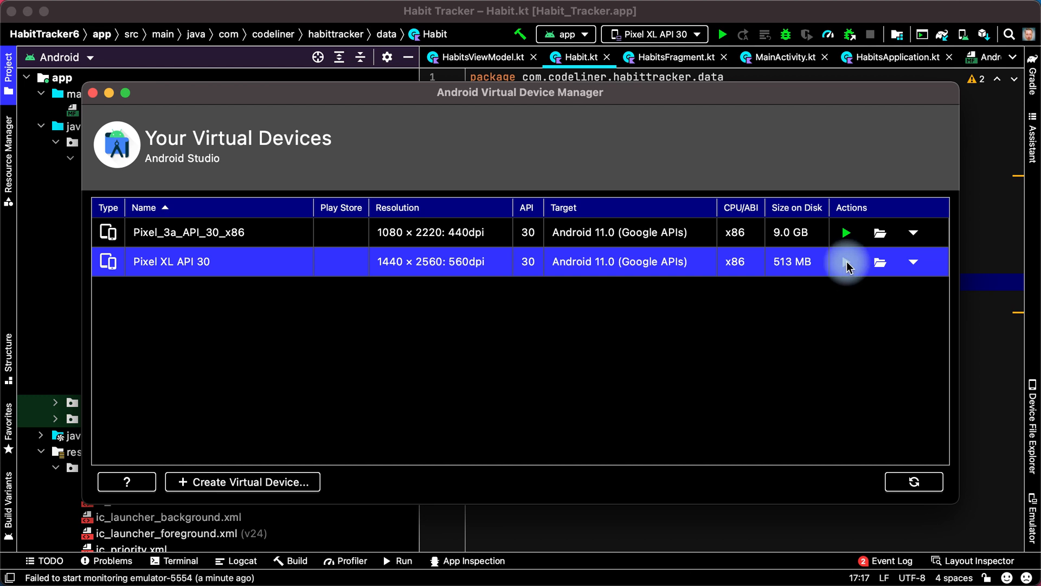
pyautogui.click(846, 261)
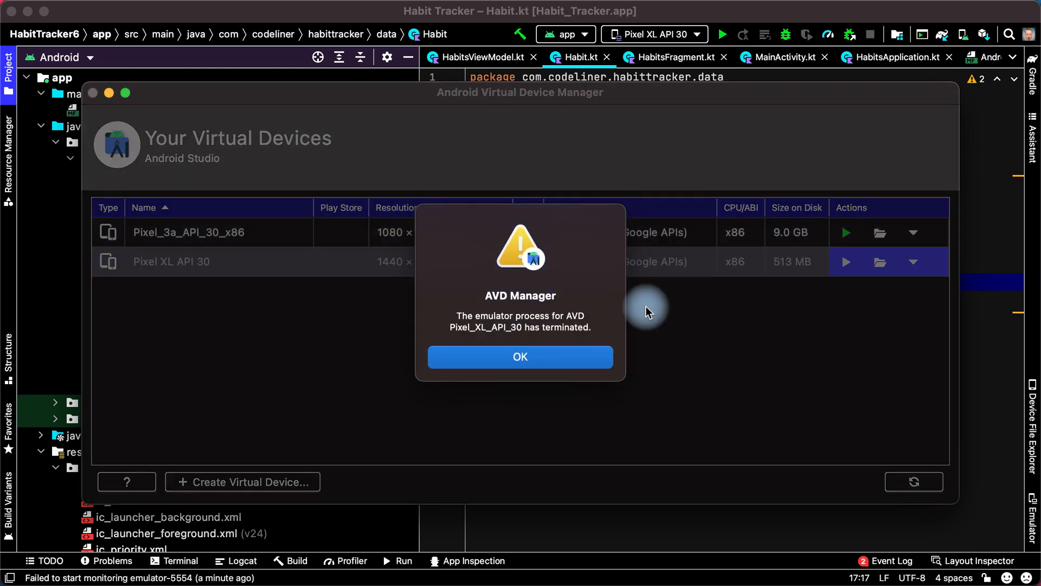
pyautogui.moveTo(452, 278)
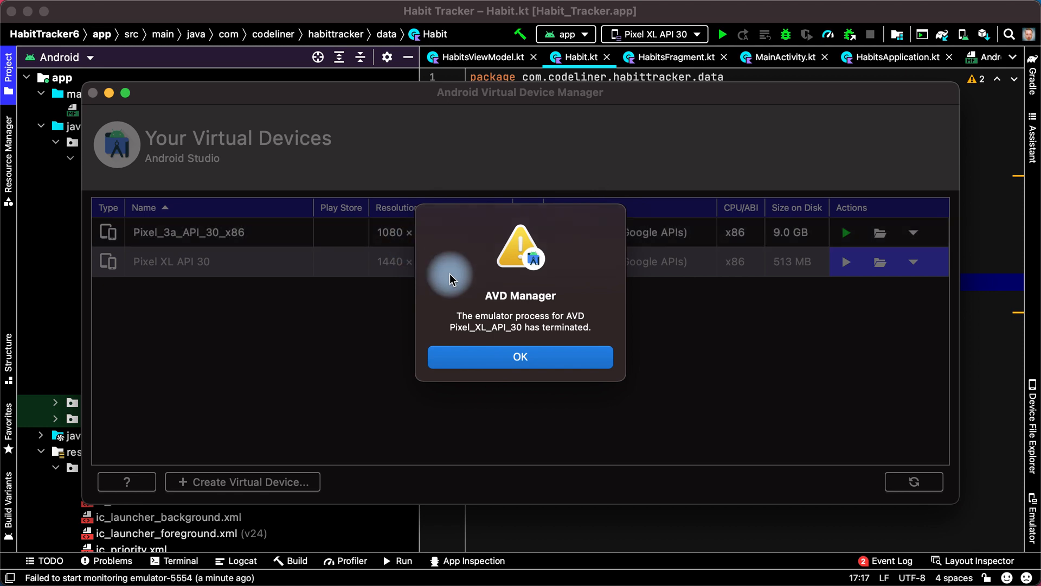
pyautogui.moveTo(583, 340)
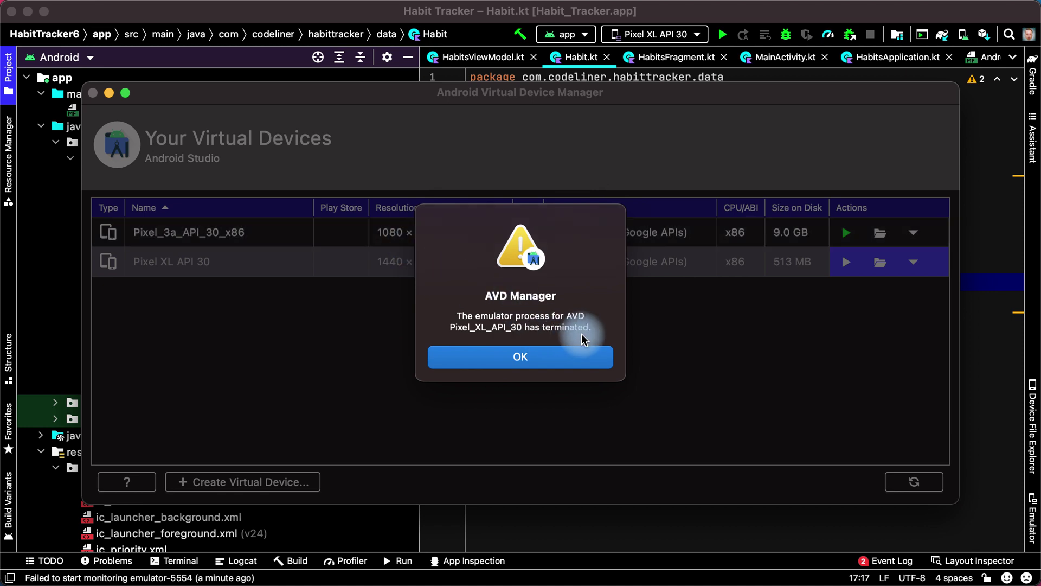
pyautogui.click(520, 357)
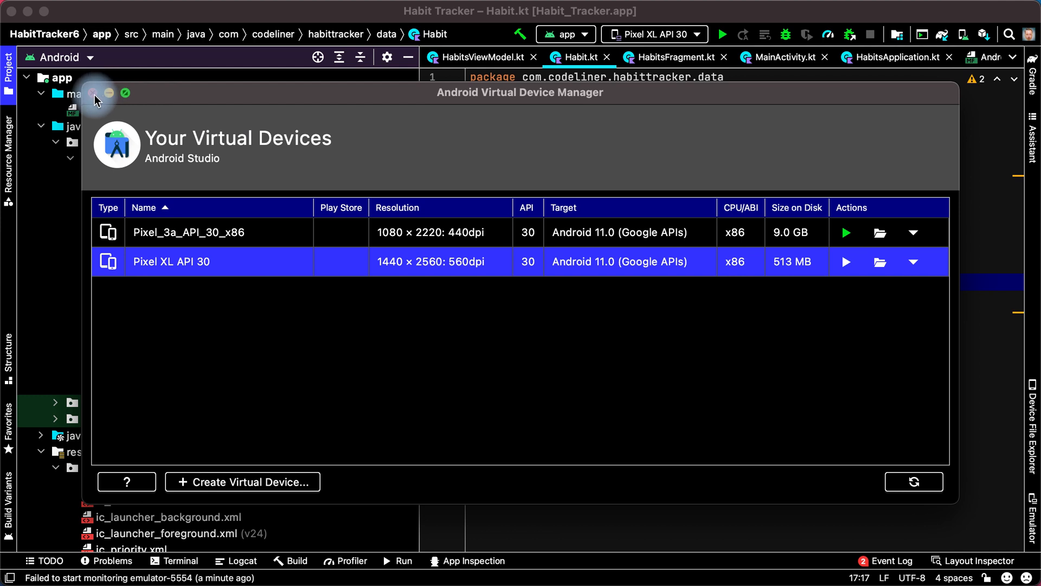
pyautogui.moveTo(964, 138)
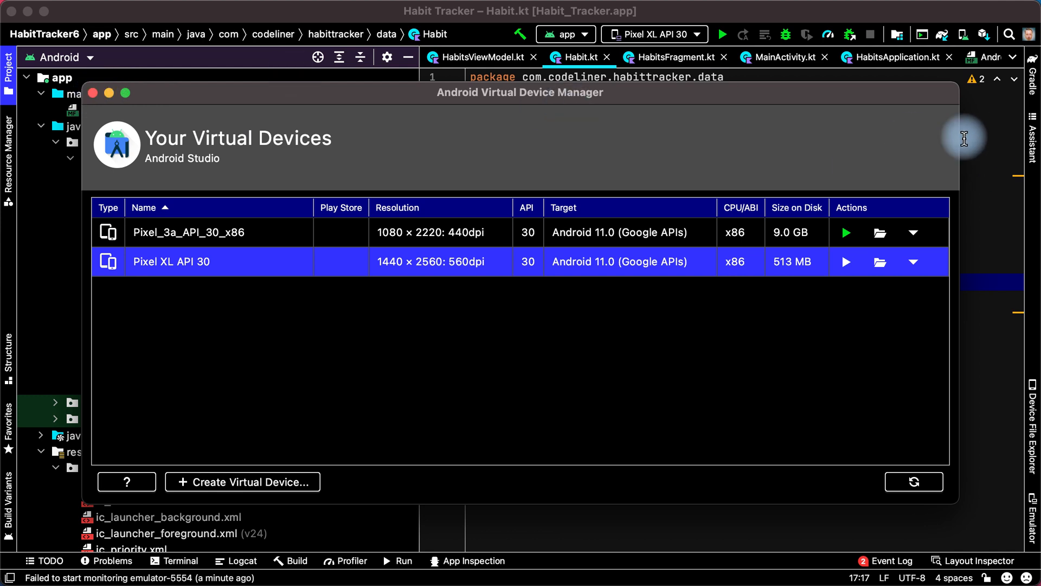
pyautogui.moveTo(1033, 139)
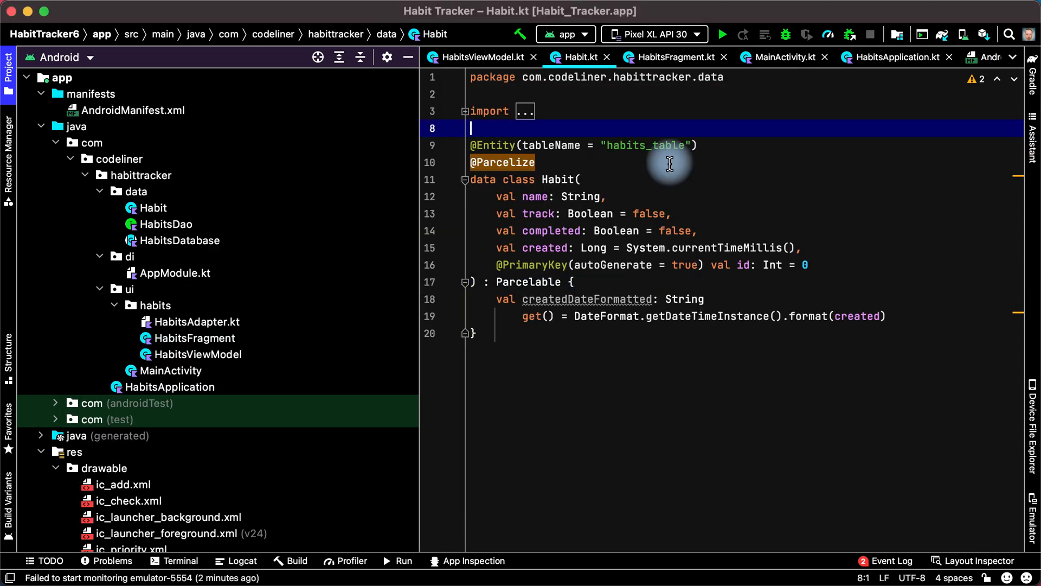
pyautogui.moveTo(987, 118)
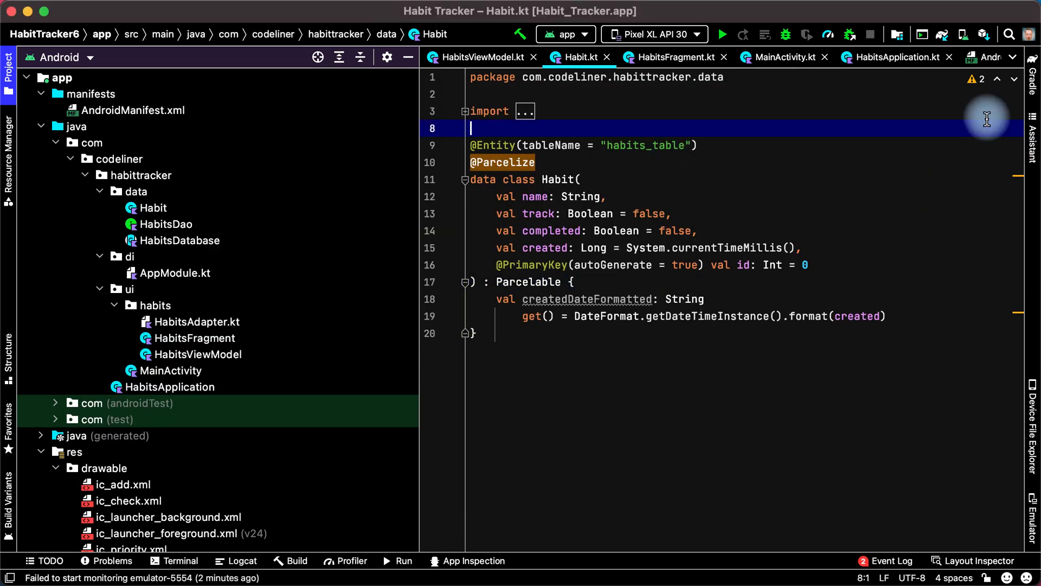
pyautogui.click(963, 34)
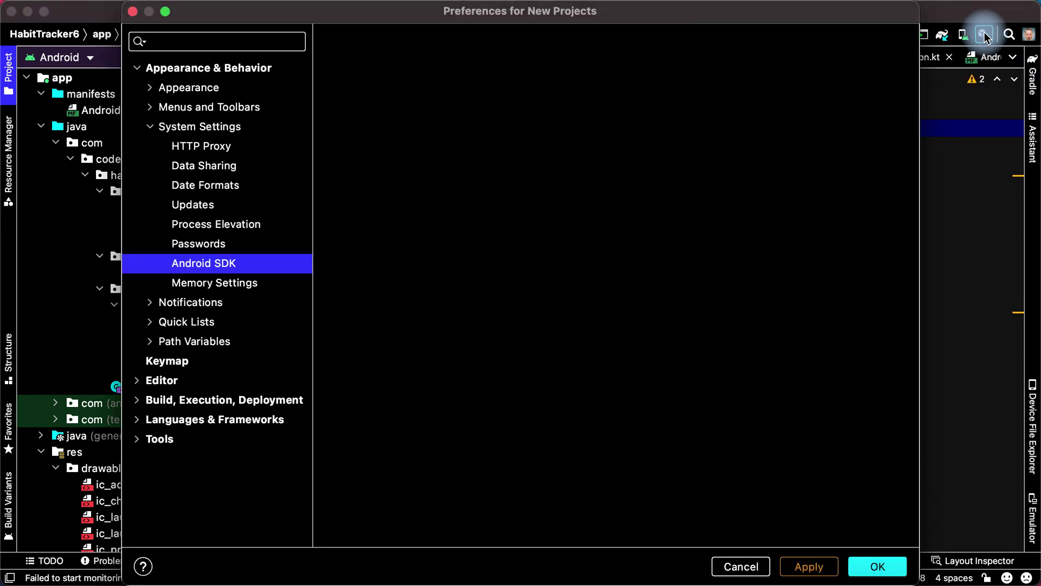
pyautogui.click(204, 263)
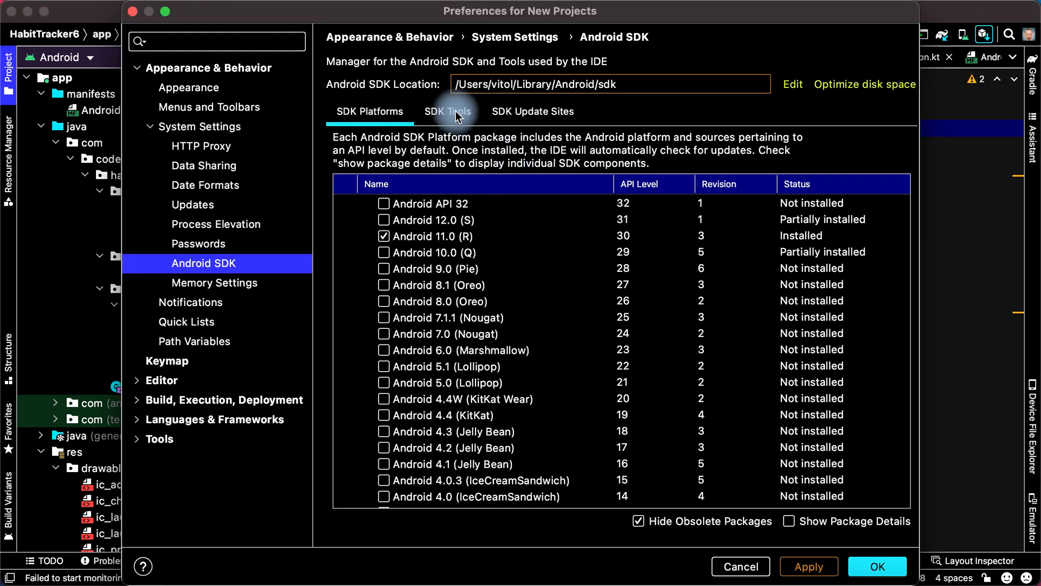
pyautogui.click(447, 110)
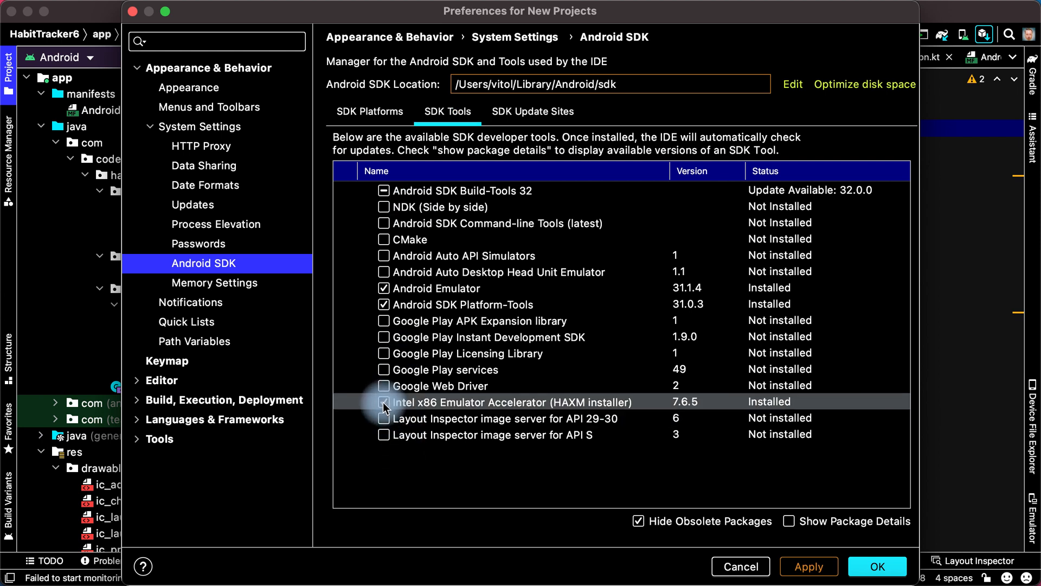
pyautogui.click(384, 402)
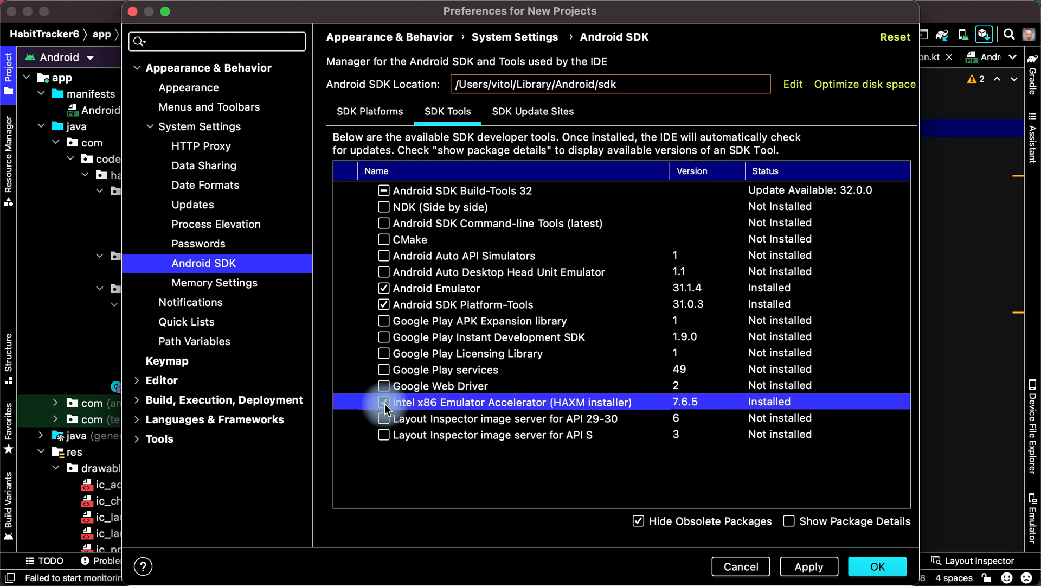
pyautogui.click(384, 402)
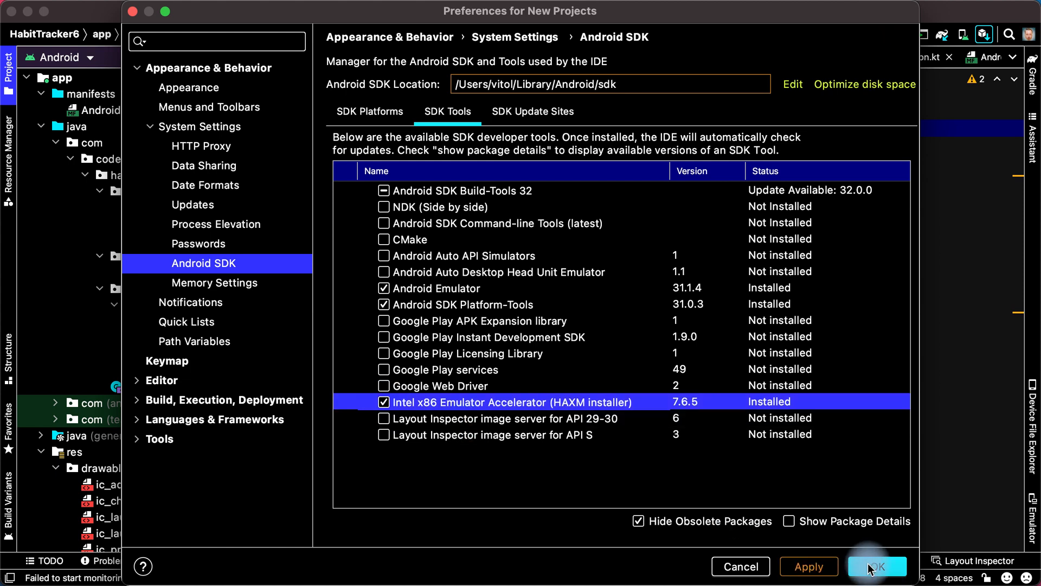
pyautogui.click(876, 566)
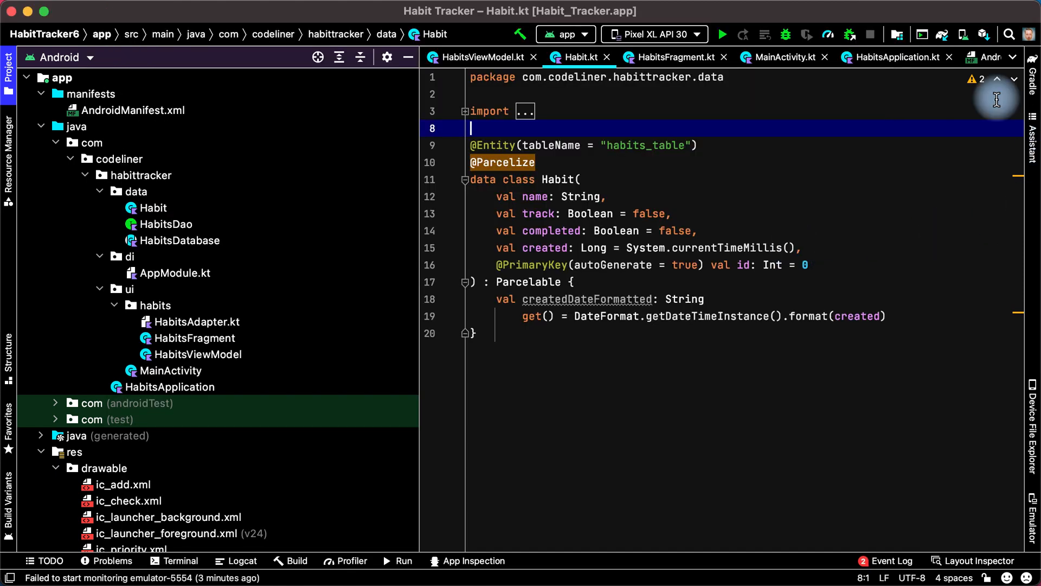
# Step: Start a new virtual device with Pixel XL hardware and advance to system images
pyautogui.click(937, 34)
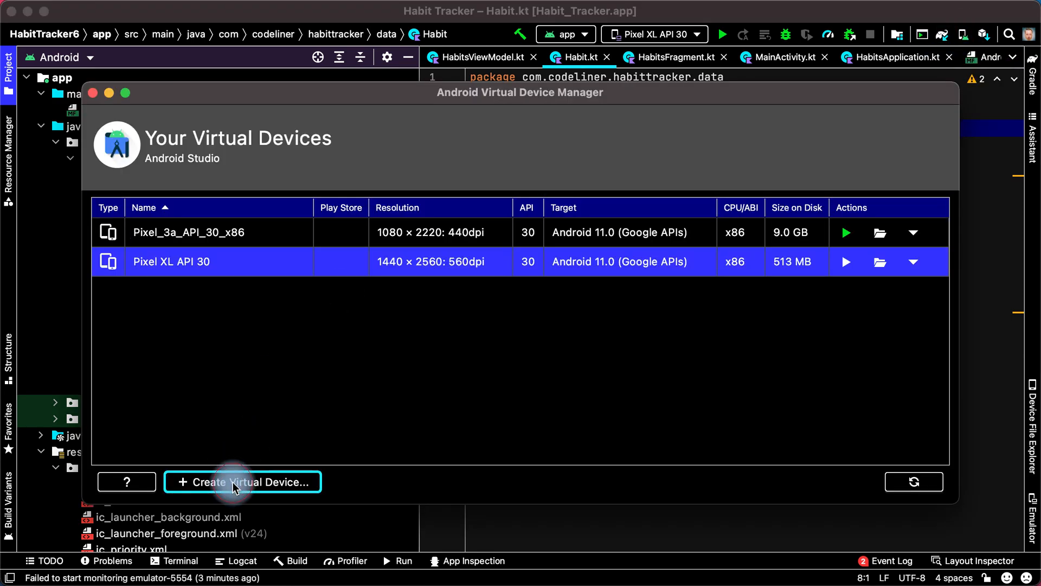
pyautogui.click(243, 481)
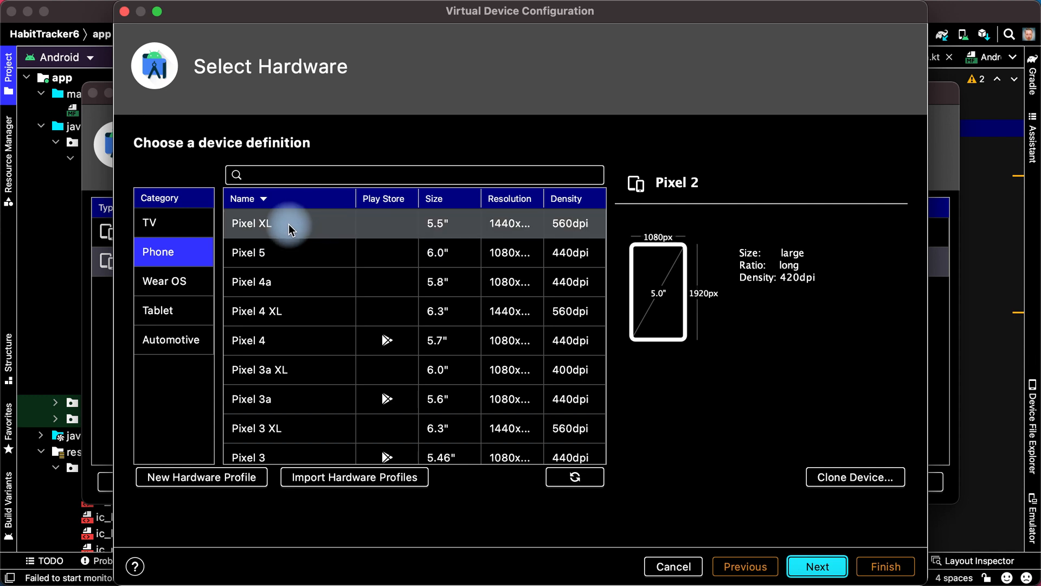
pyautogui.click(816, 566)
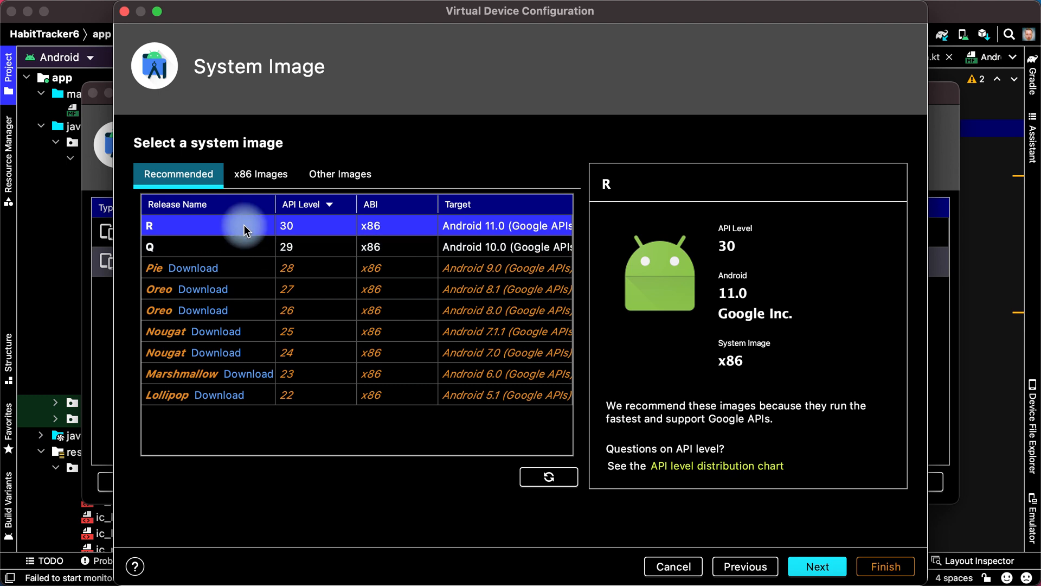
pyautogui.moveTo(226, 395)
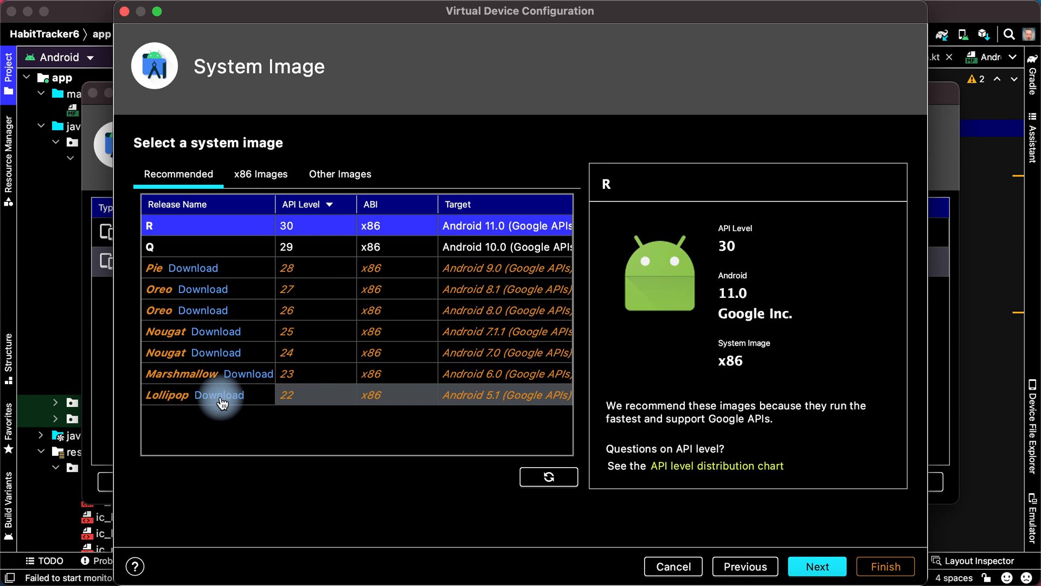
# Step: Download the Lollipop API 22 image, retrying after the out-of-space failure
pyautogui.click(218, 394)
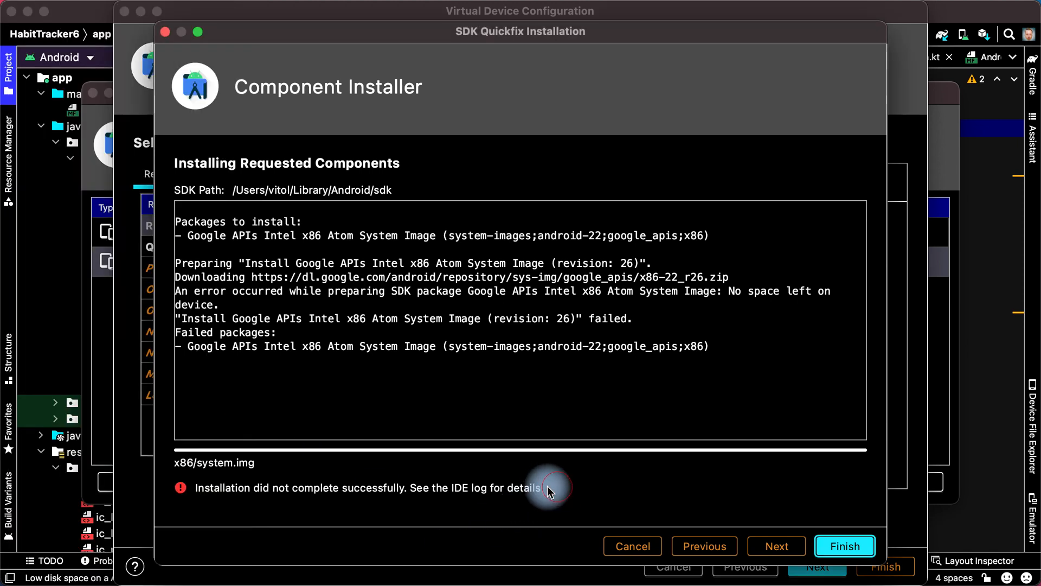
pyautogui.moveTo(195, 494)
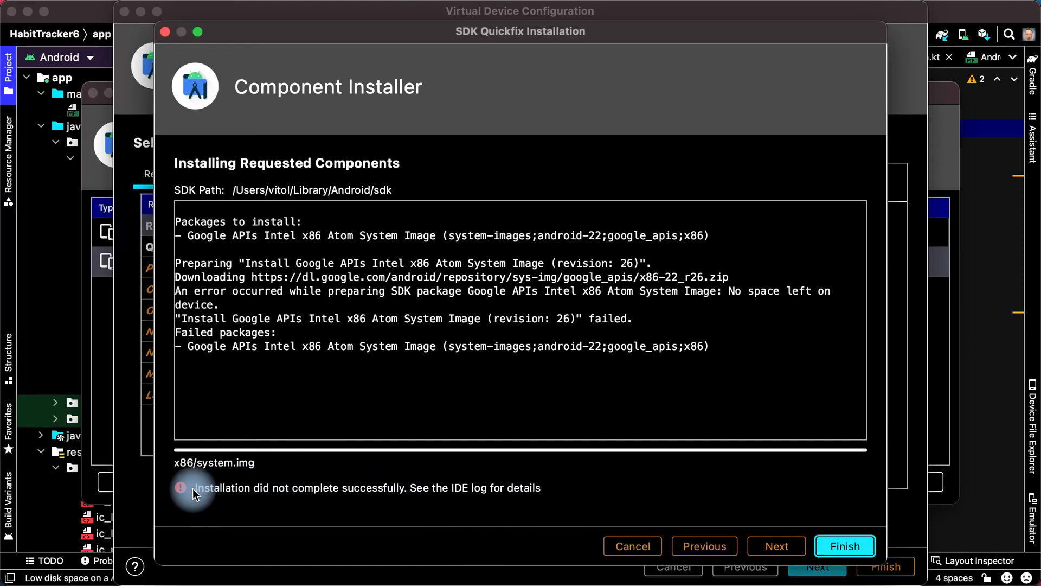
pyautogui.moveTo(285, 512)
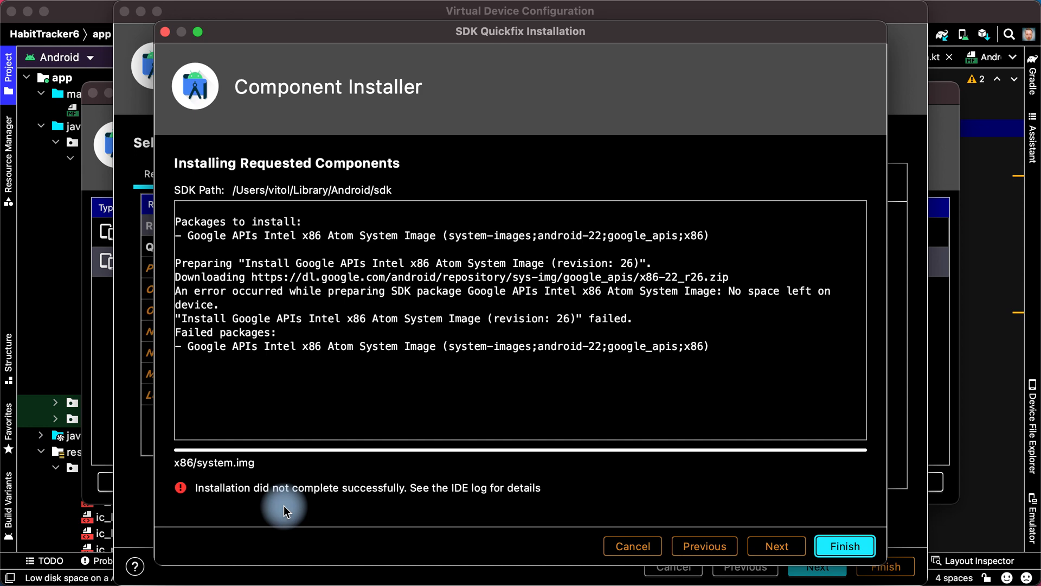
pyautogui.moveTo(704, 546)
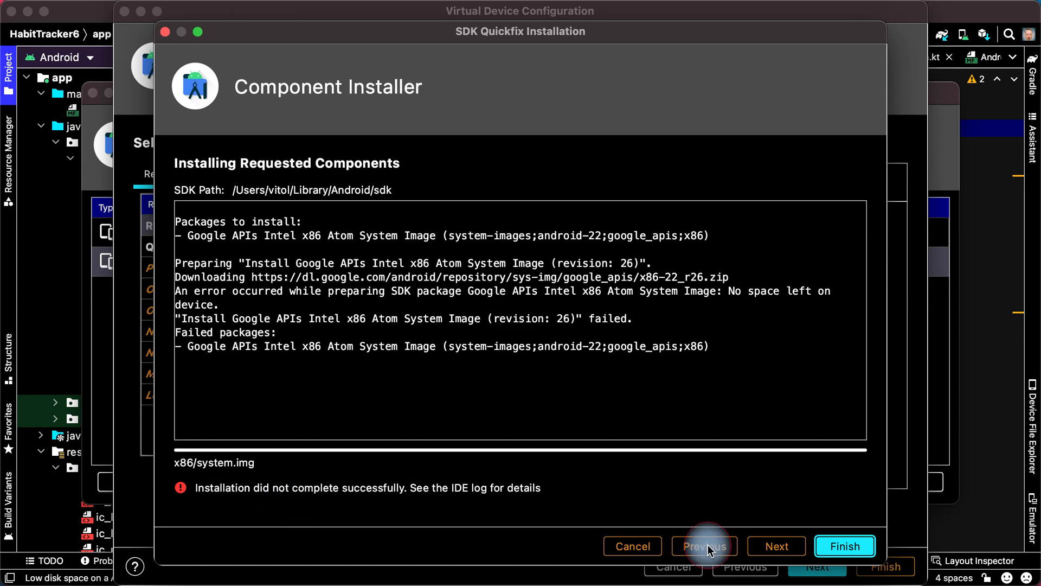
pyautogui.click(703, 546)
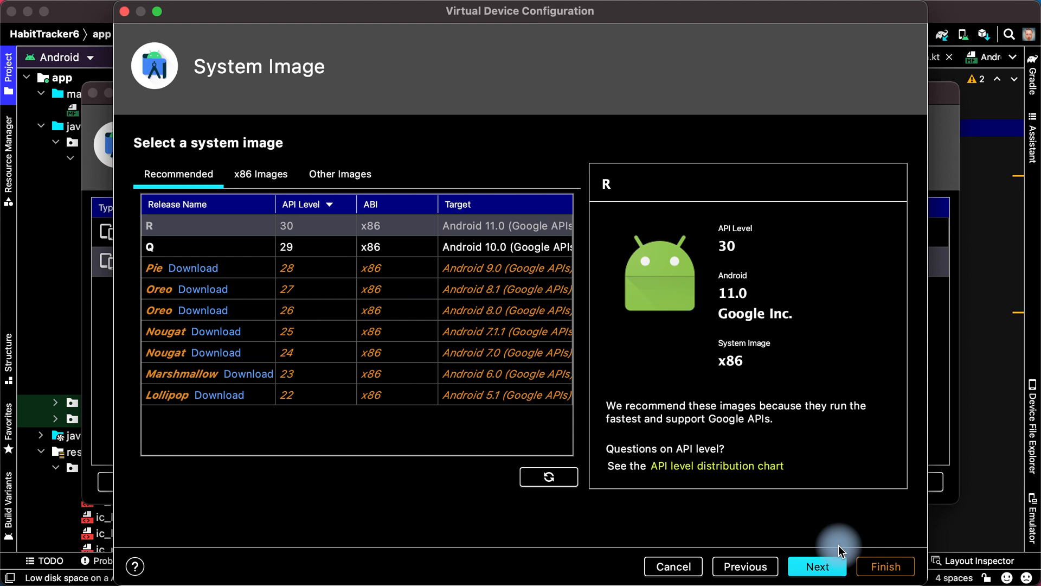
pyautogui.click(548, 476)
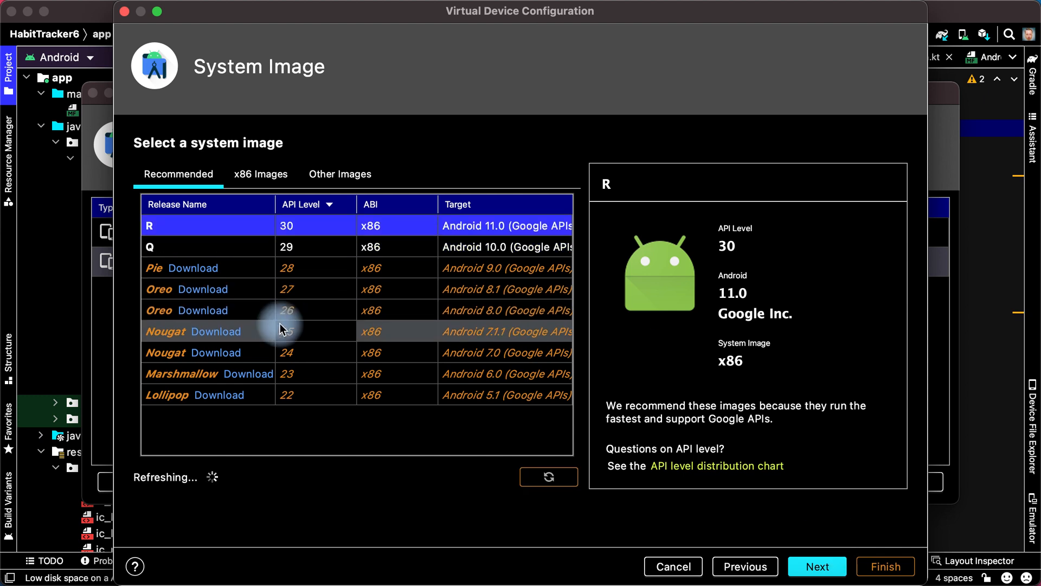
pyautogui.moveTo(215, 402)
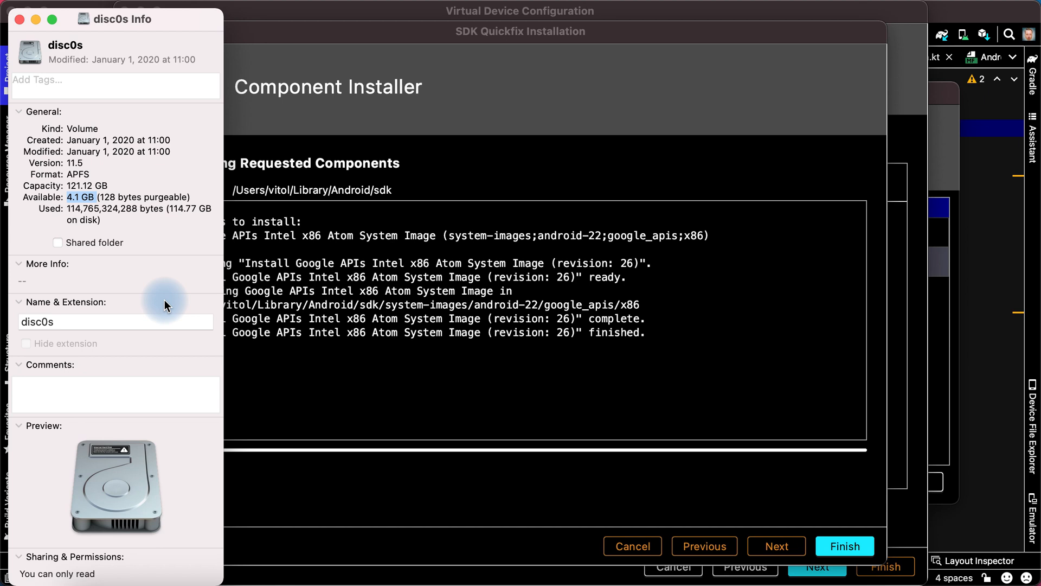
pyautogui.moveTo(547, 497)
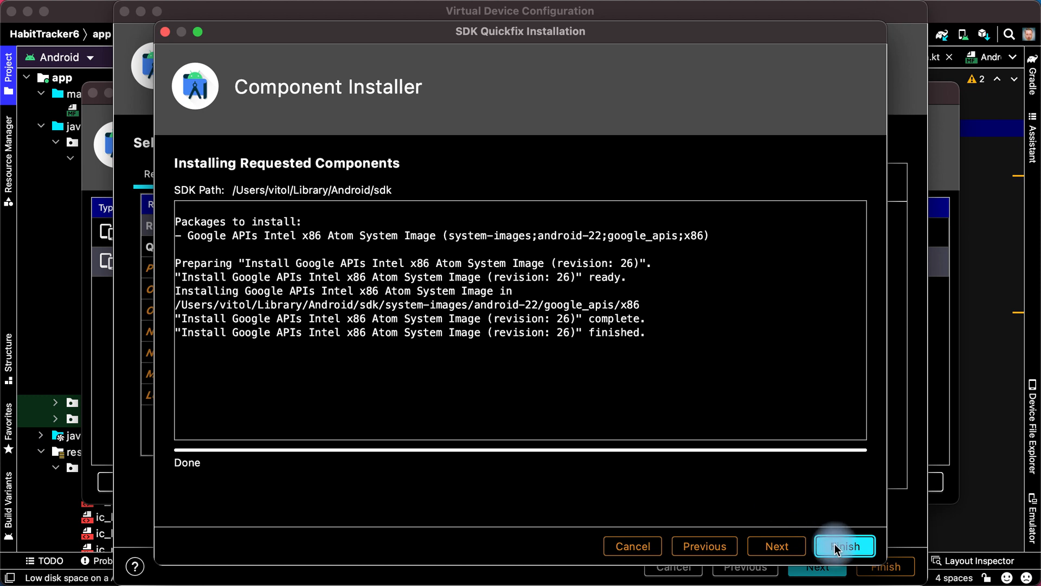
pyautogui.click(844, 546)
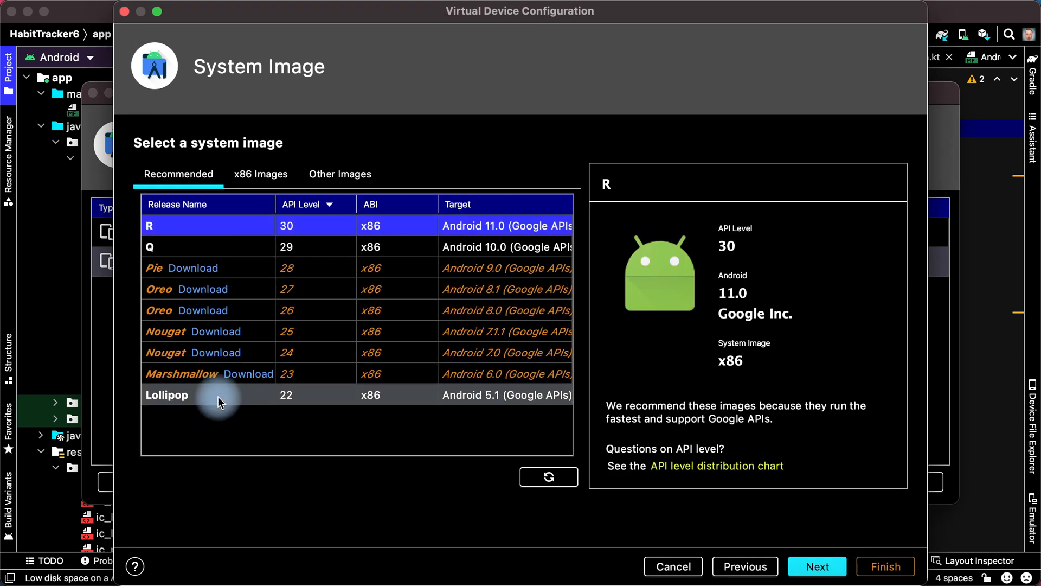
# Step: Select the Lollipop image and finish creating the Pixel XL API 22 device
pyautogui.click(167, 395)
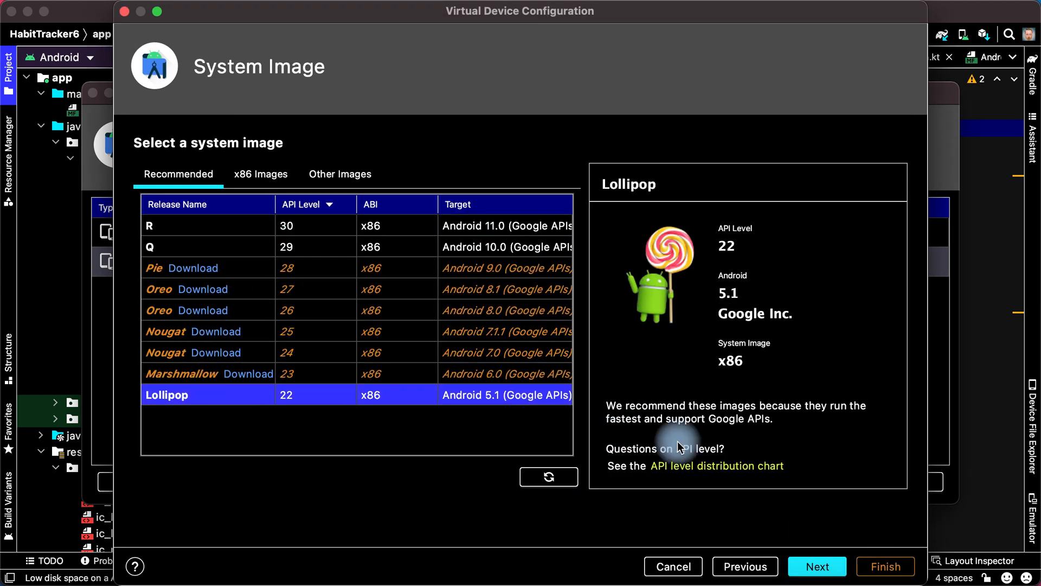
pyautogui.click(817, 566)
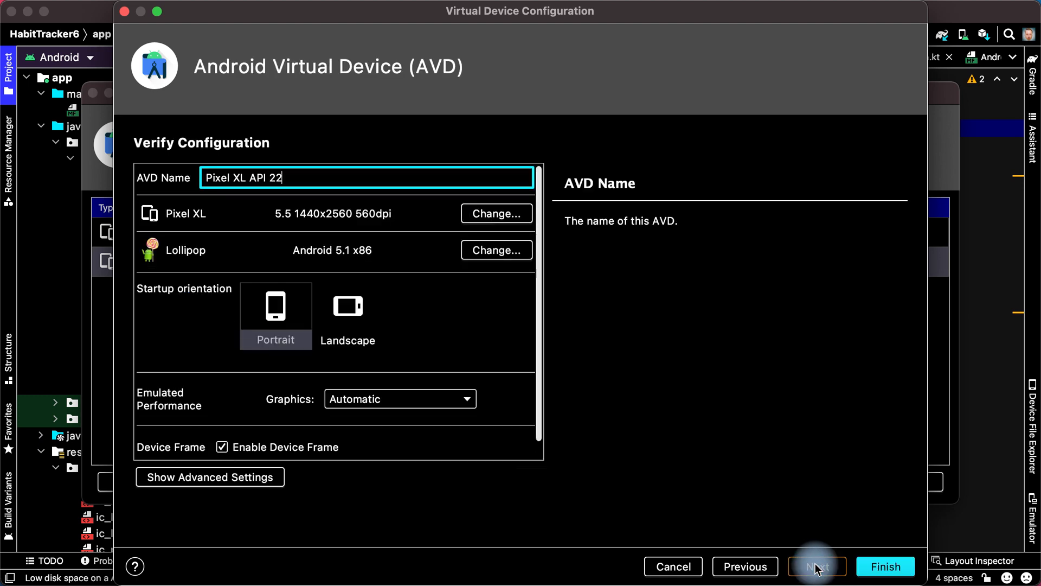
pyautogui.click(885, 566)
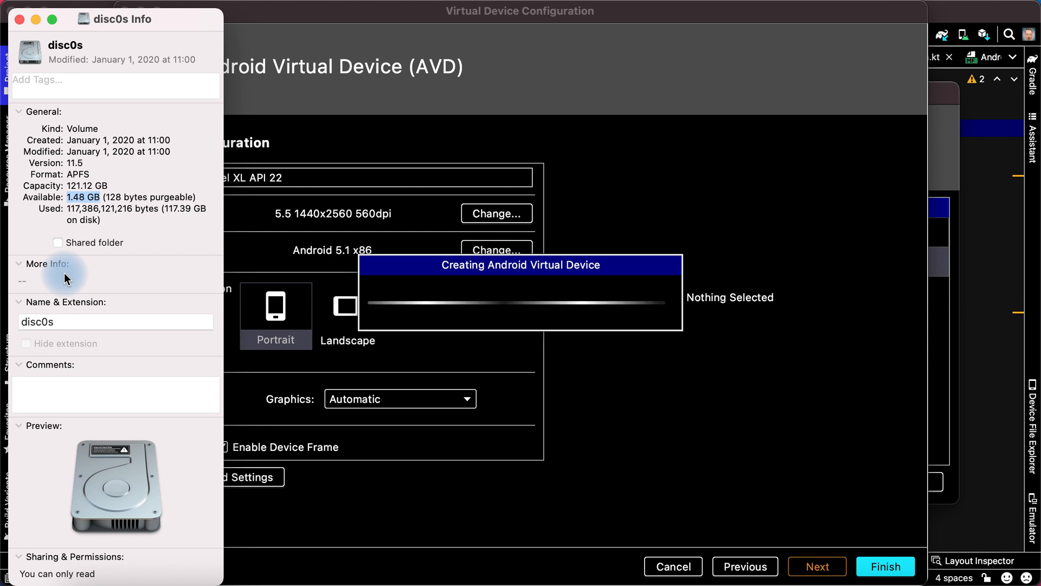
pyautogui.click(884, 566)
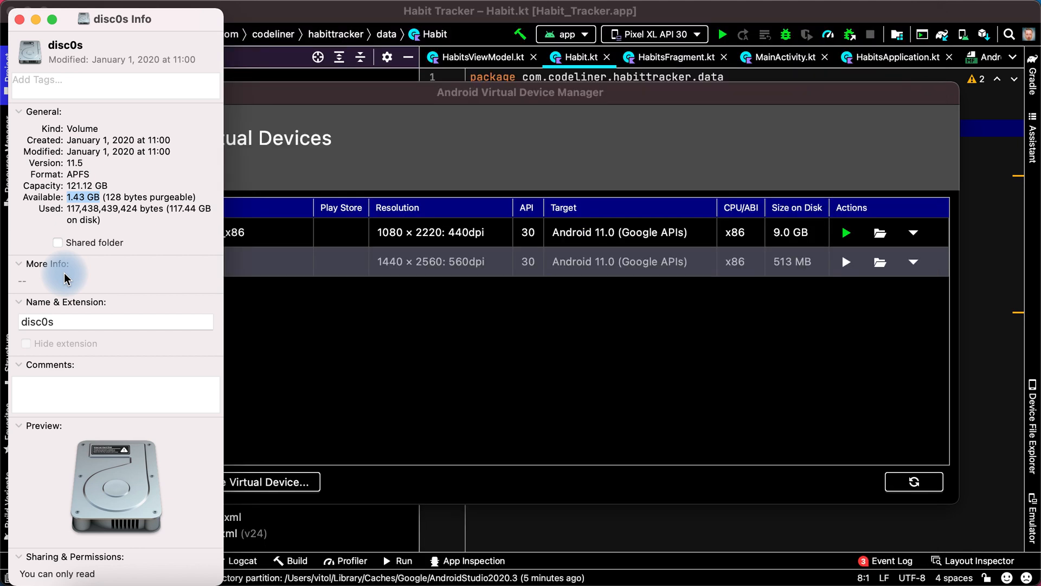
# Step: Bring the Virtual Device Manager in front of the disc0s Info window
pyautogui.click(914, 482)
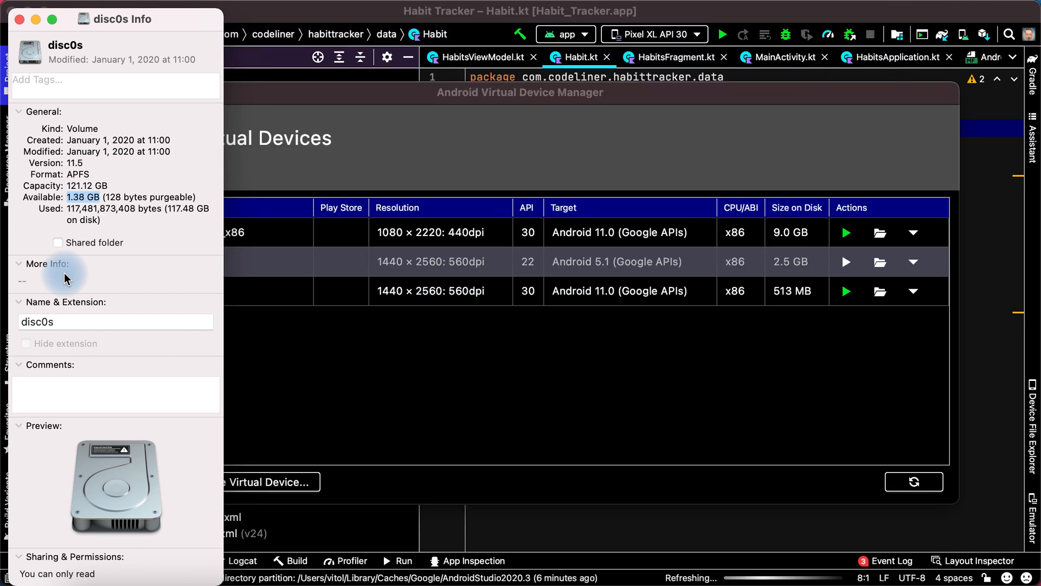
pyautogui.moveTo(321, 320)
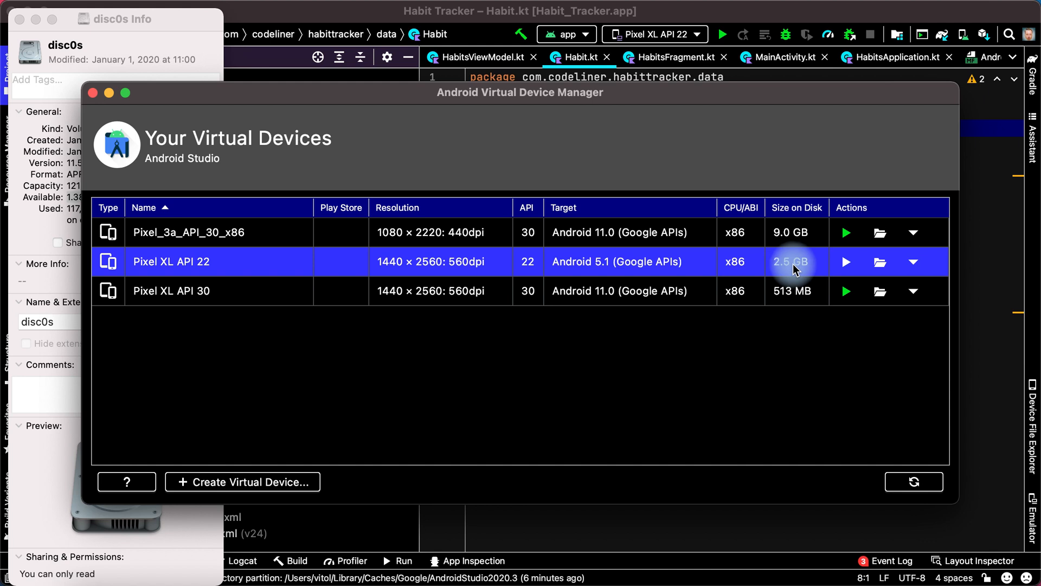
pyautogui.moveTo(757, 268)
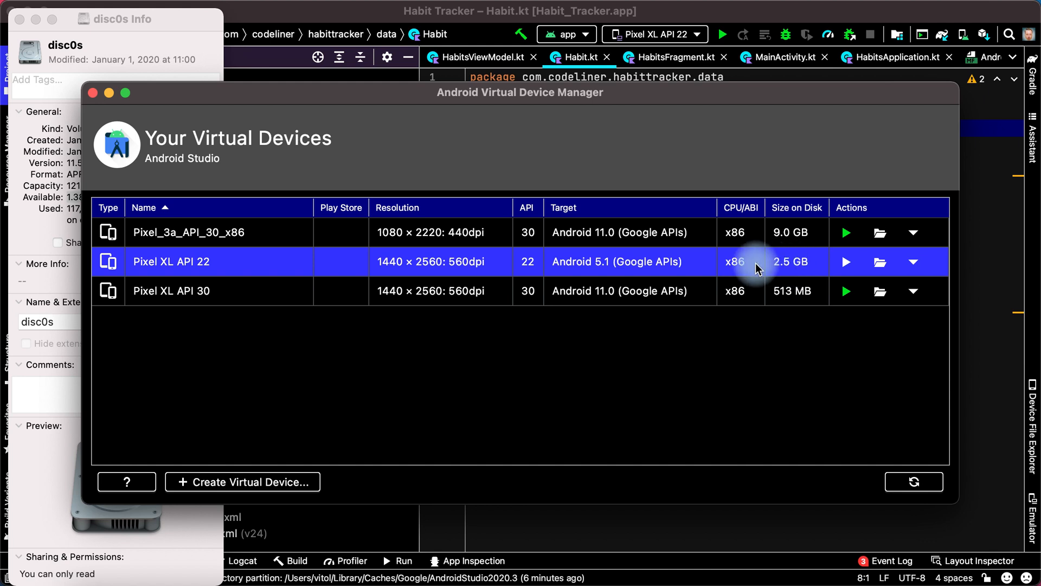
pyautogui.moveTo(615, 265)
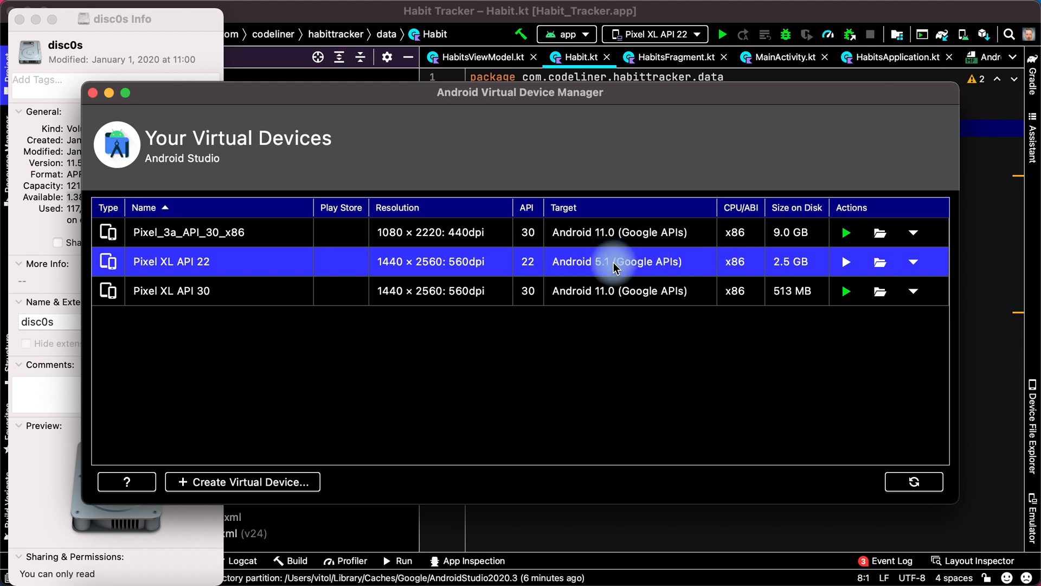
pyautogui.moveTo(556, 266)
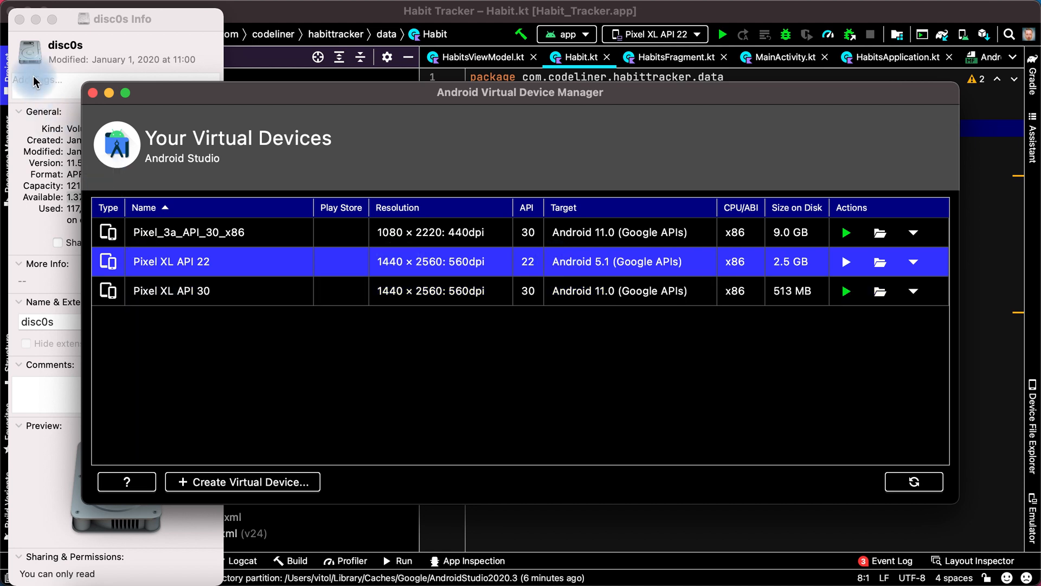
pyautogui.moveTo(845, 261)
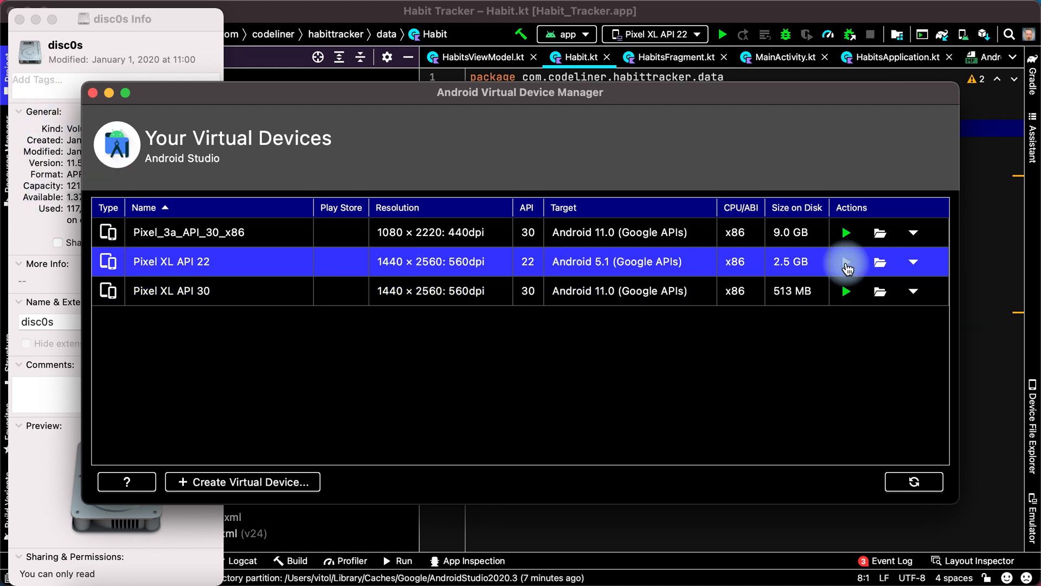
# Step: Delete Pixel XL API 30 from its Actions dropdown
pyautogui.click(914, 291)
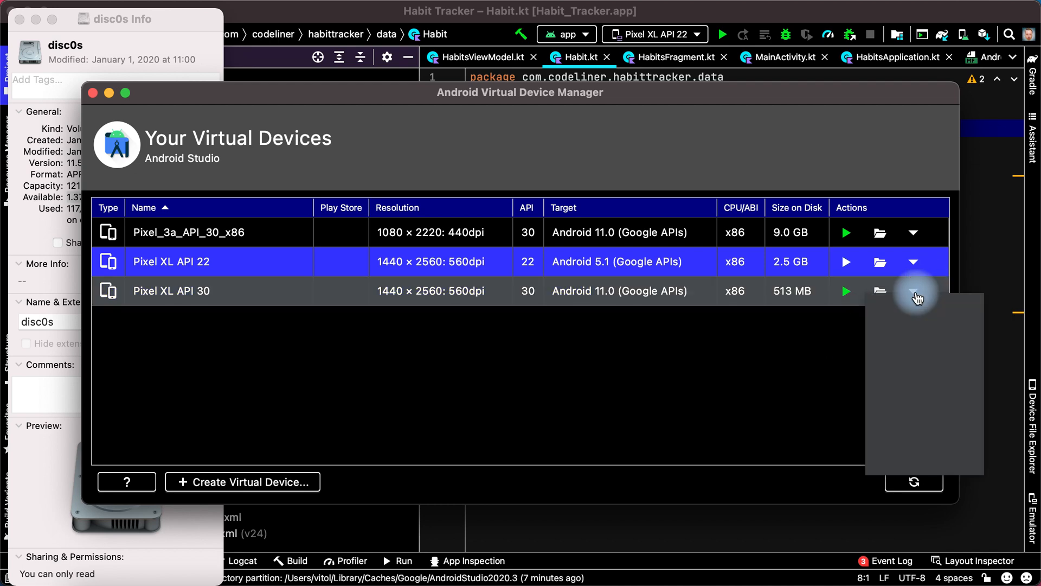
pyautogui.click(914, 290)
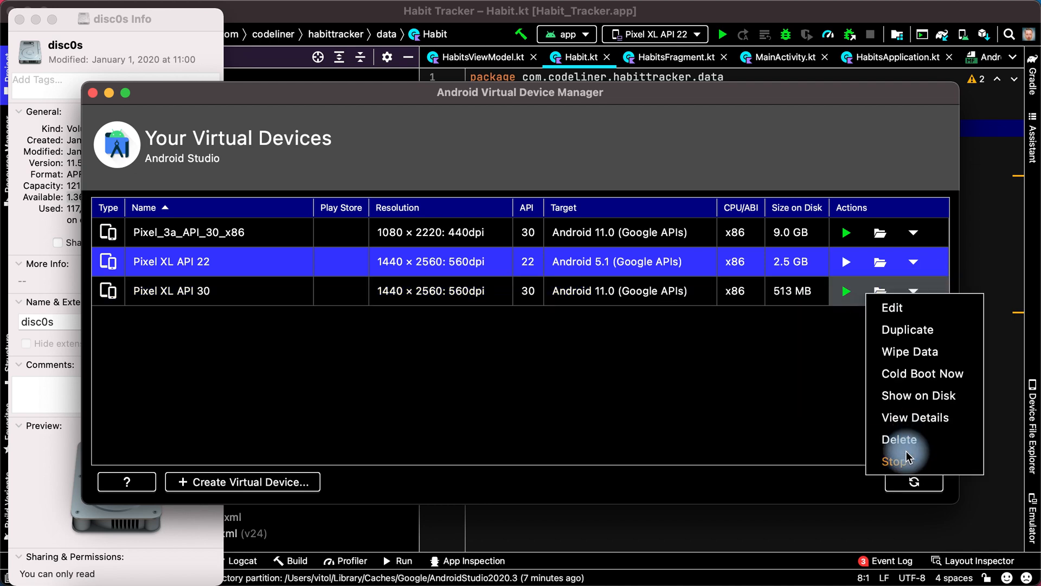
pyautogui.click(899, 439)
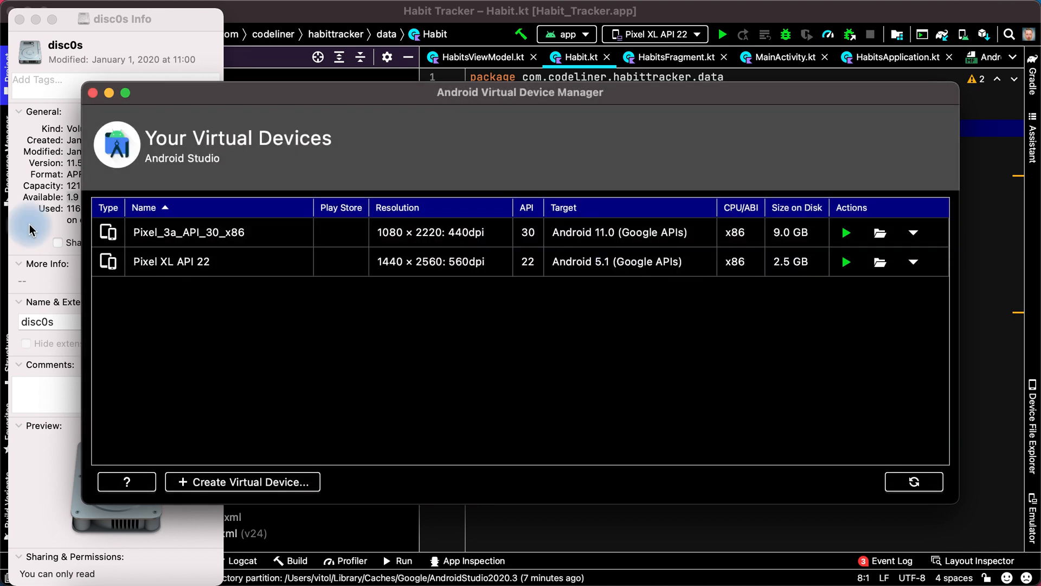
pyautogui.moveTo(400, 98)
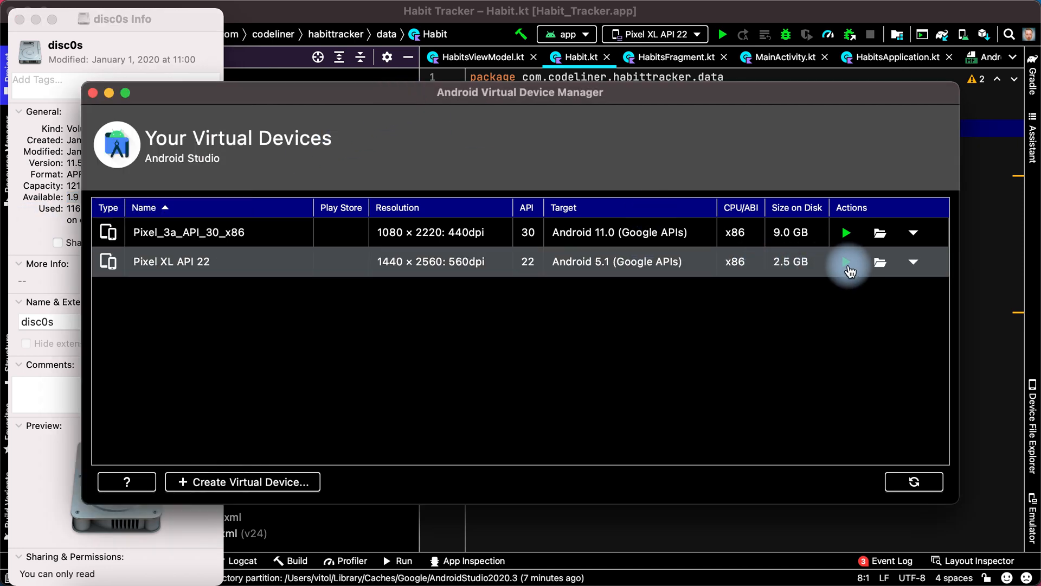
# Step: Launch the Pixel XL API 22 emulator and dismiss the termination warning
pyautogui.click(846, 261)
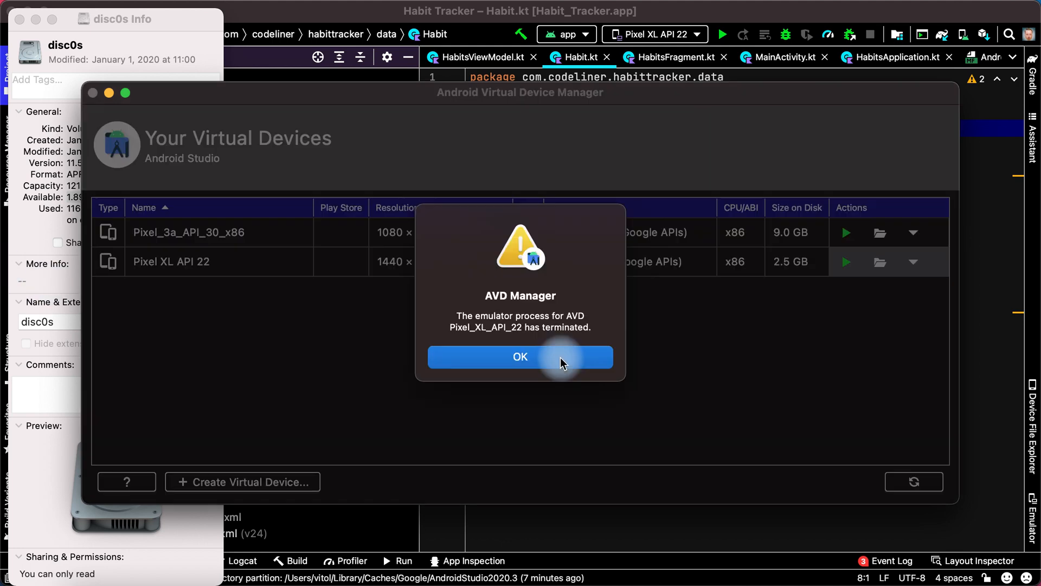
pyautogui.moveTo(598, 326)
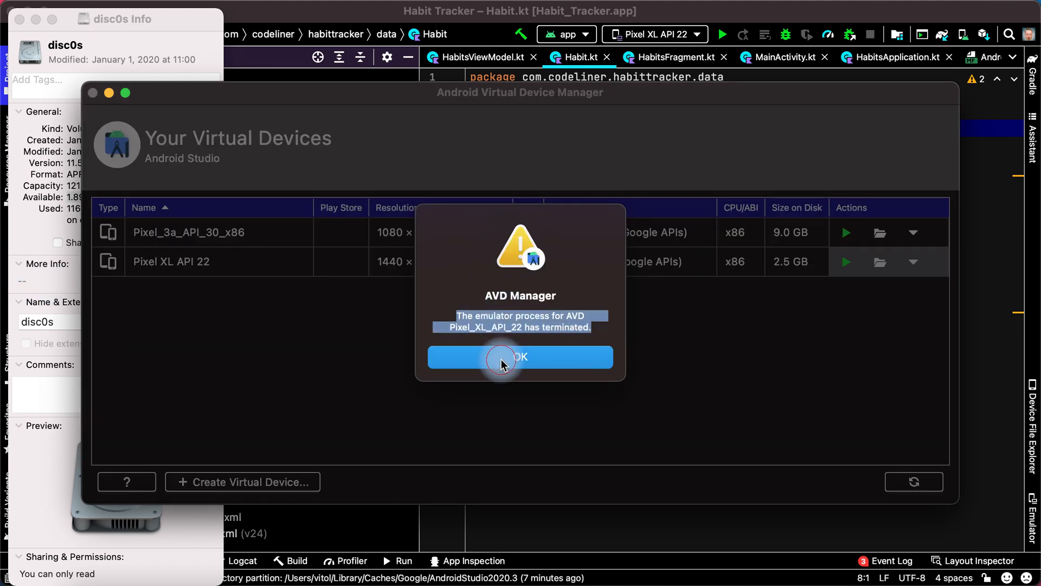
pyautogui.click(520, 356)
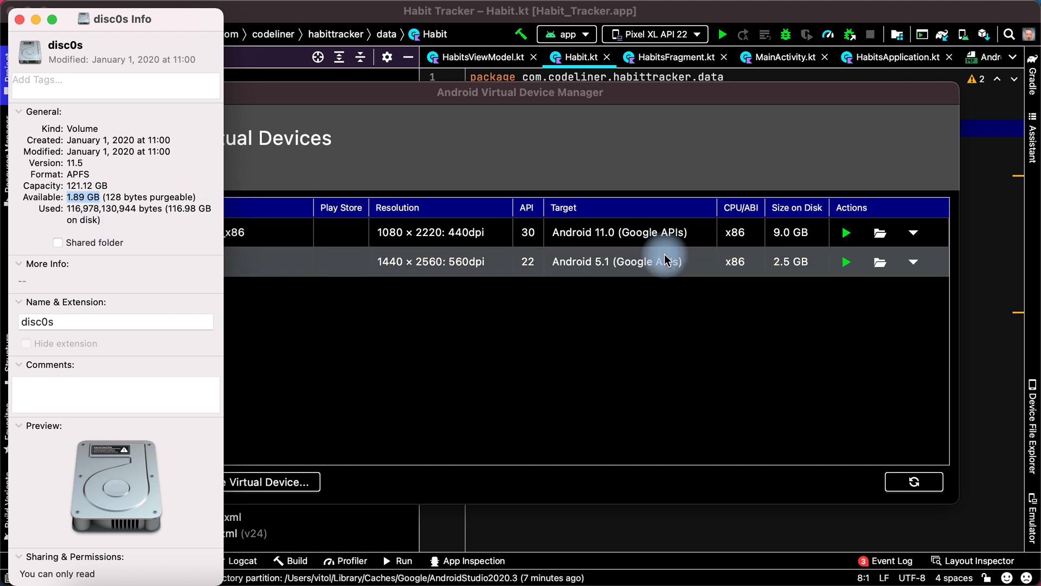
pyautogui.moveTo(790, 273)
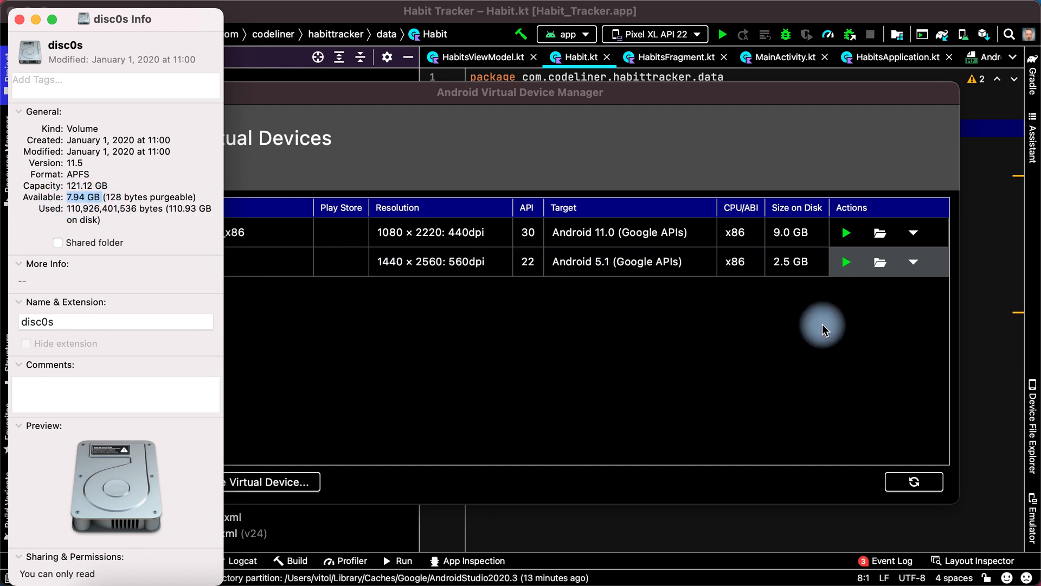
pyautogui.moveTo(844, 262)
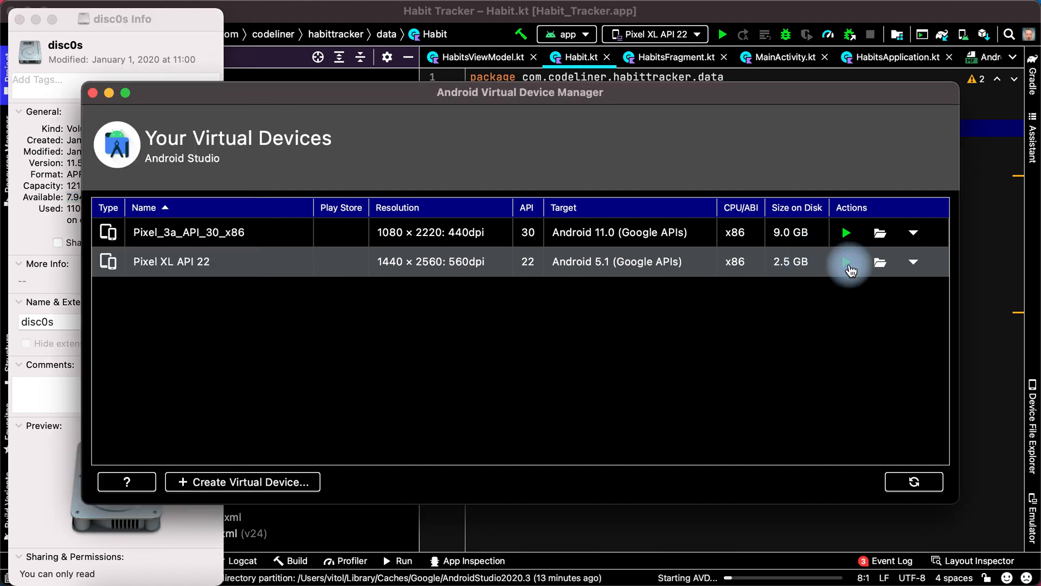
# Step: Relaunch the Pixel XL API 22 emulator and wait for it to boot
pyautogui.click(845, 261)
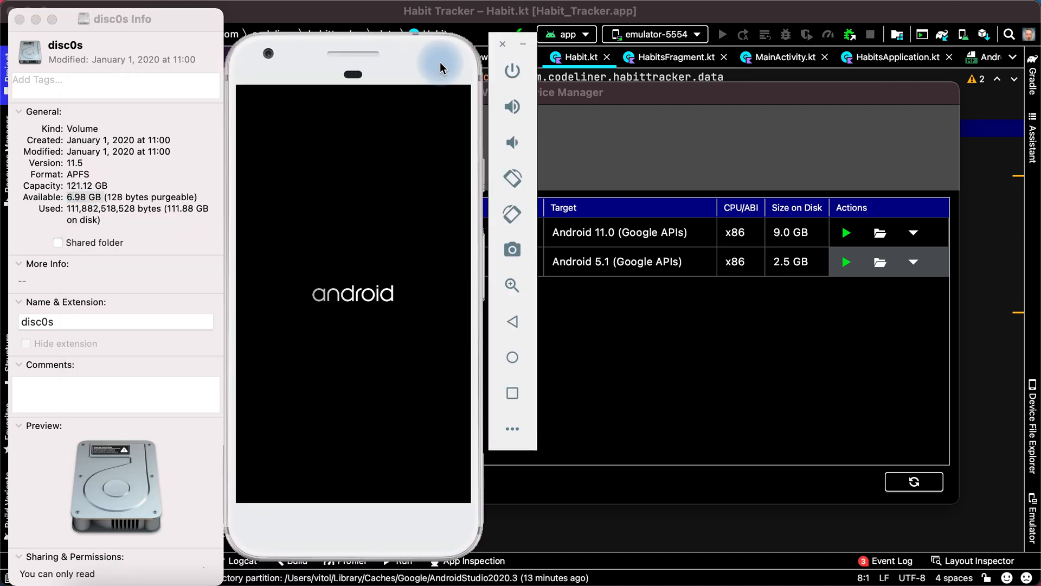
pyautogui.moveTo(73, 206)
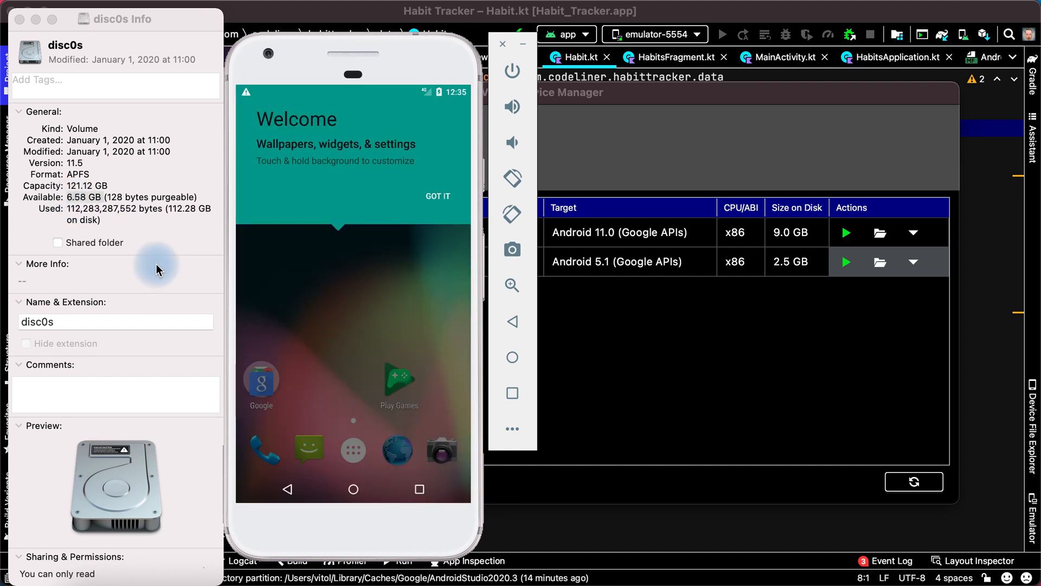
pyautogui.moveTo(63, 206)
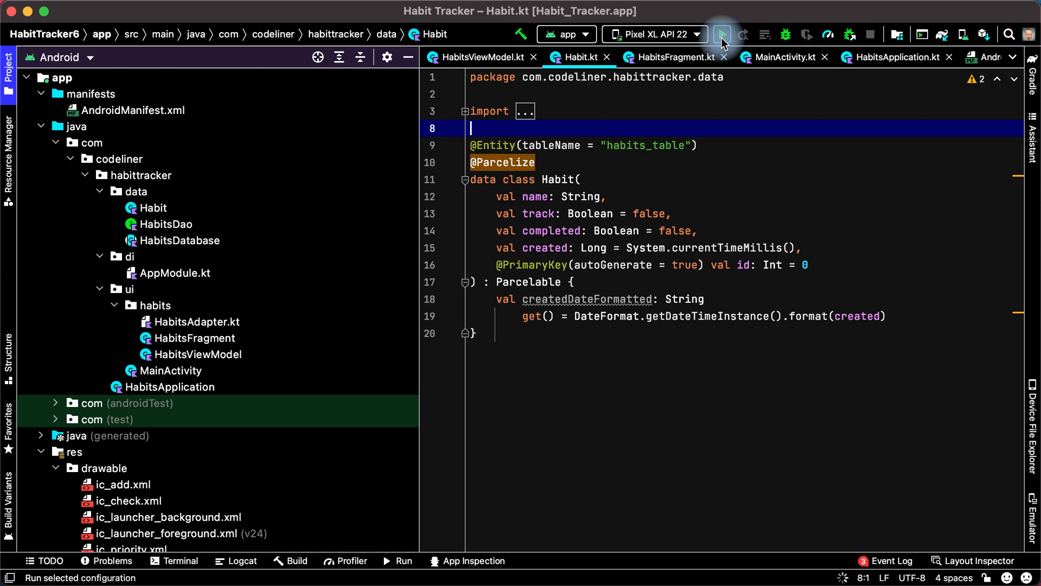
# Step: Launch Habit Tracker on the Pixel XL API 22 emulator, then reopen the Virtual Device Manager
pyautogui.click(722, 34)
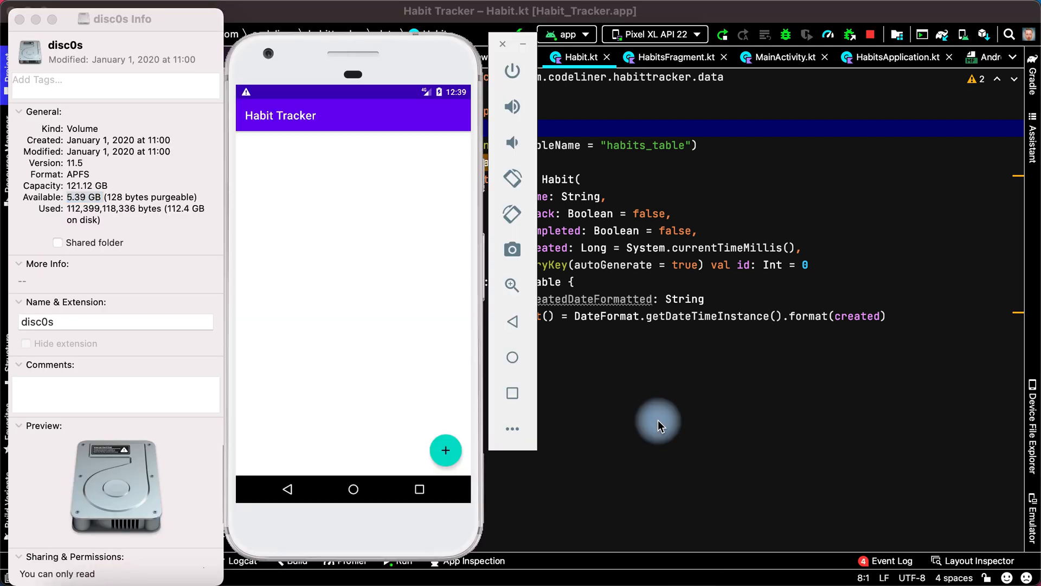
pyautogui.moveTo(654, 417)
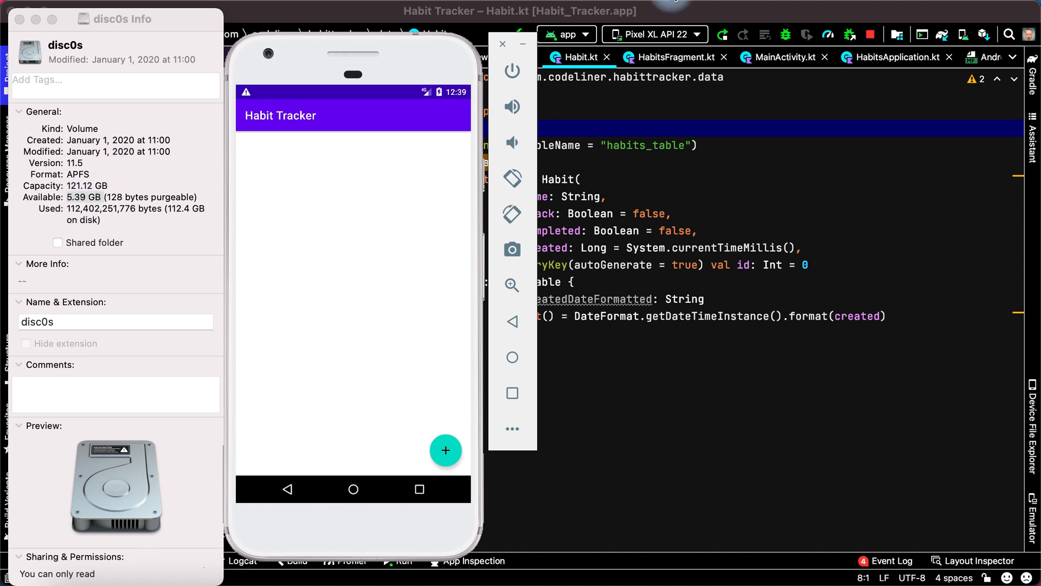
pyautogui.click(654, 34)
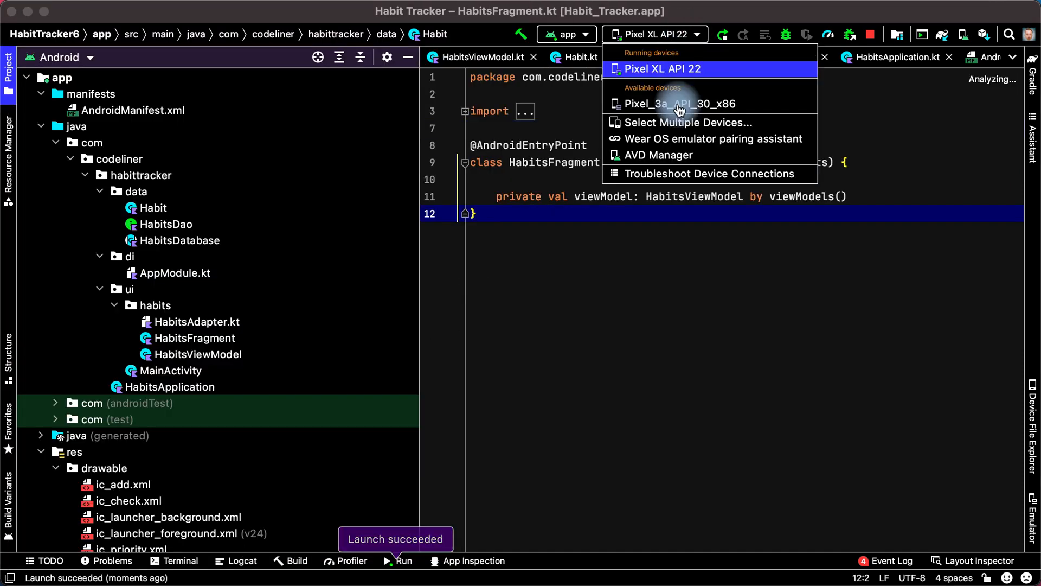
pyautogui.click(659, 154)
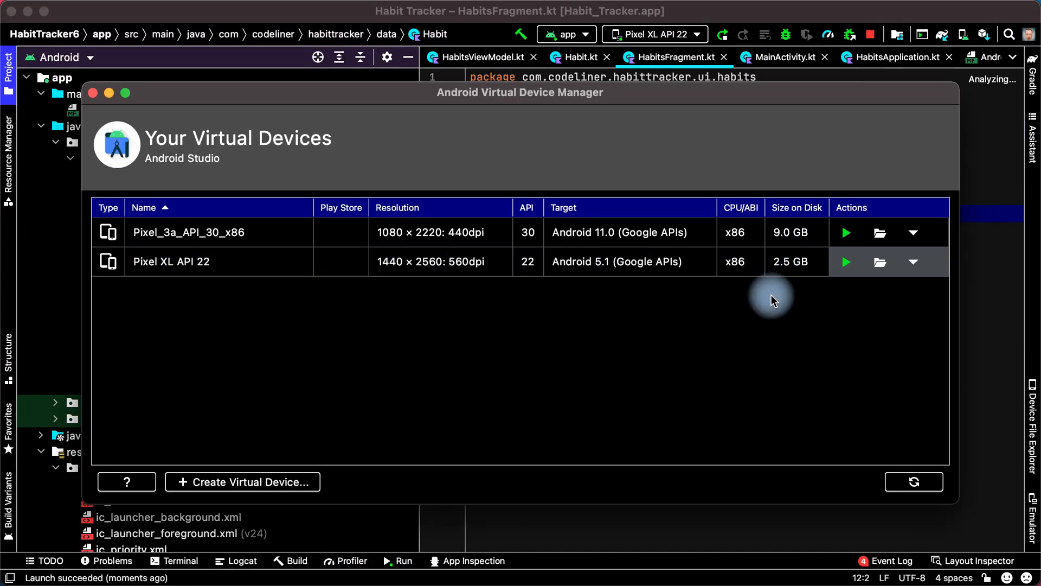